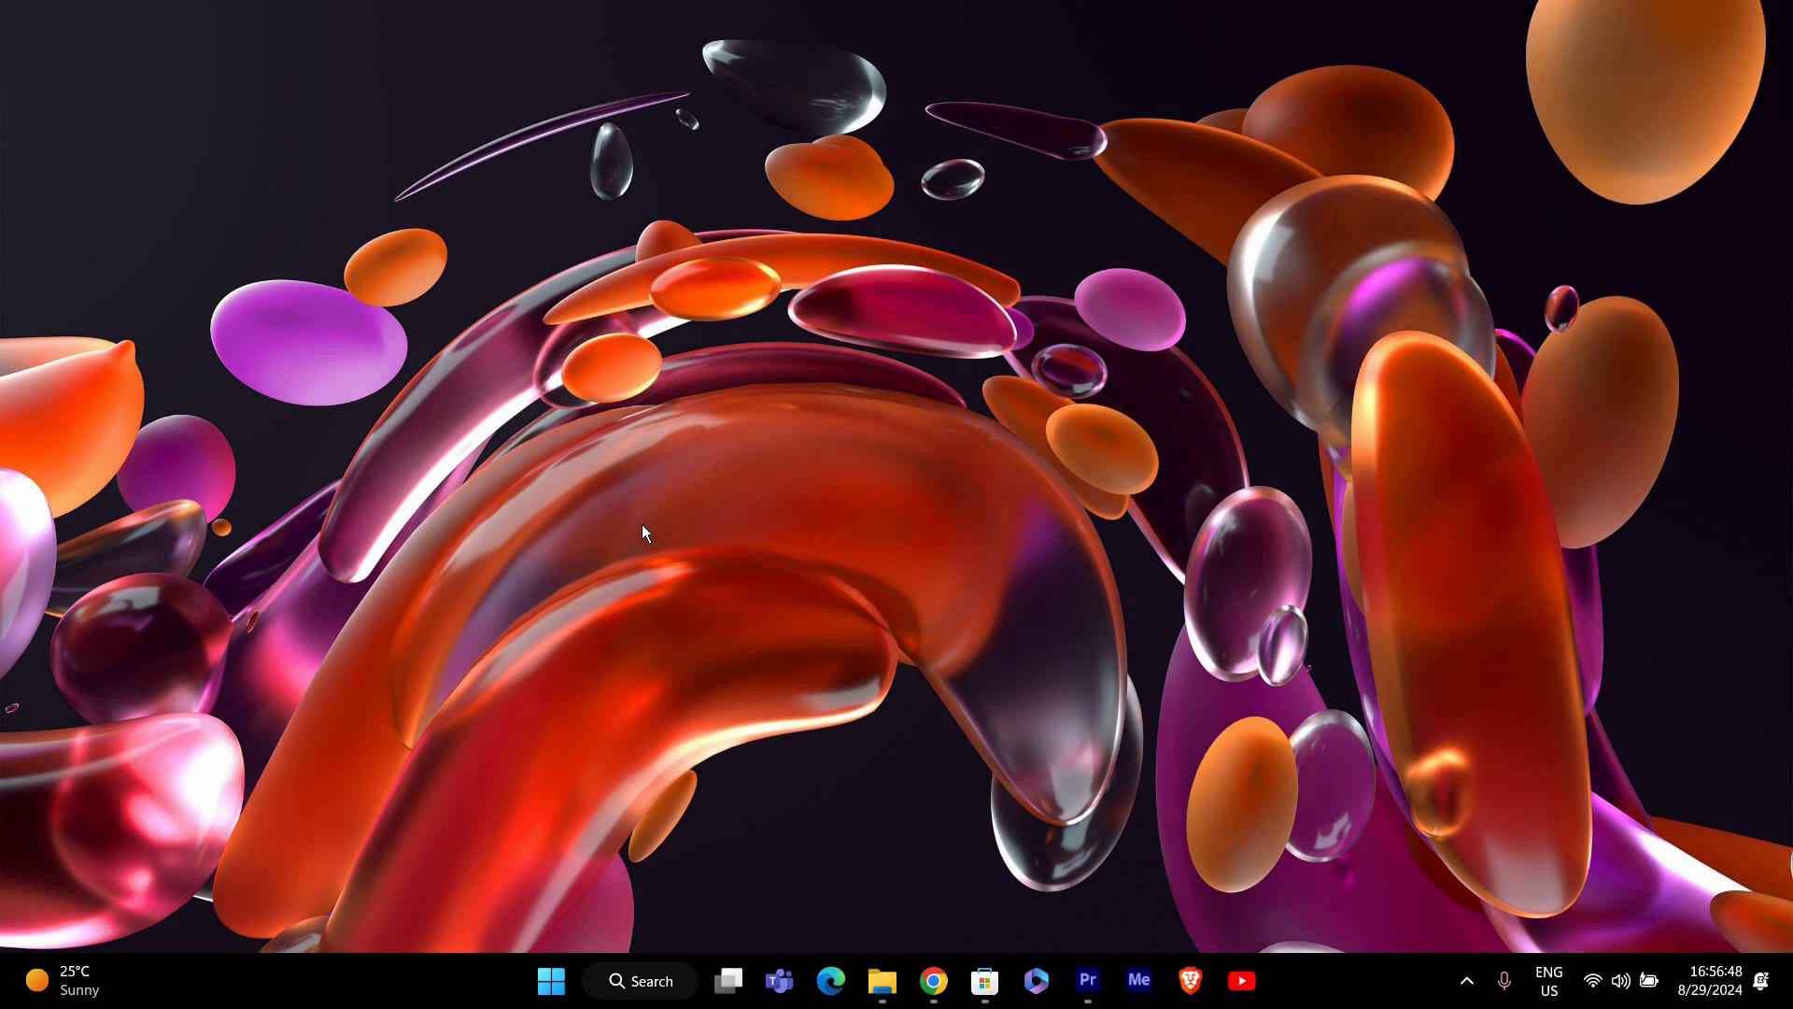
{"action": "mouse_move", "coordinate": [449, 528]}
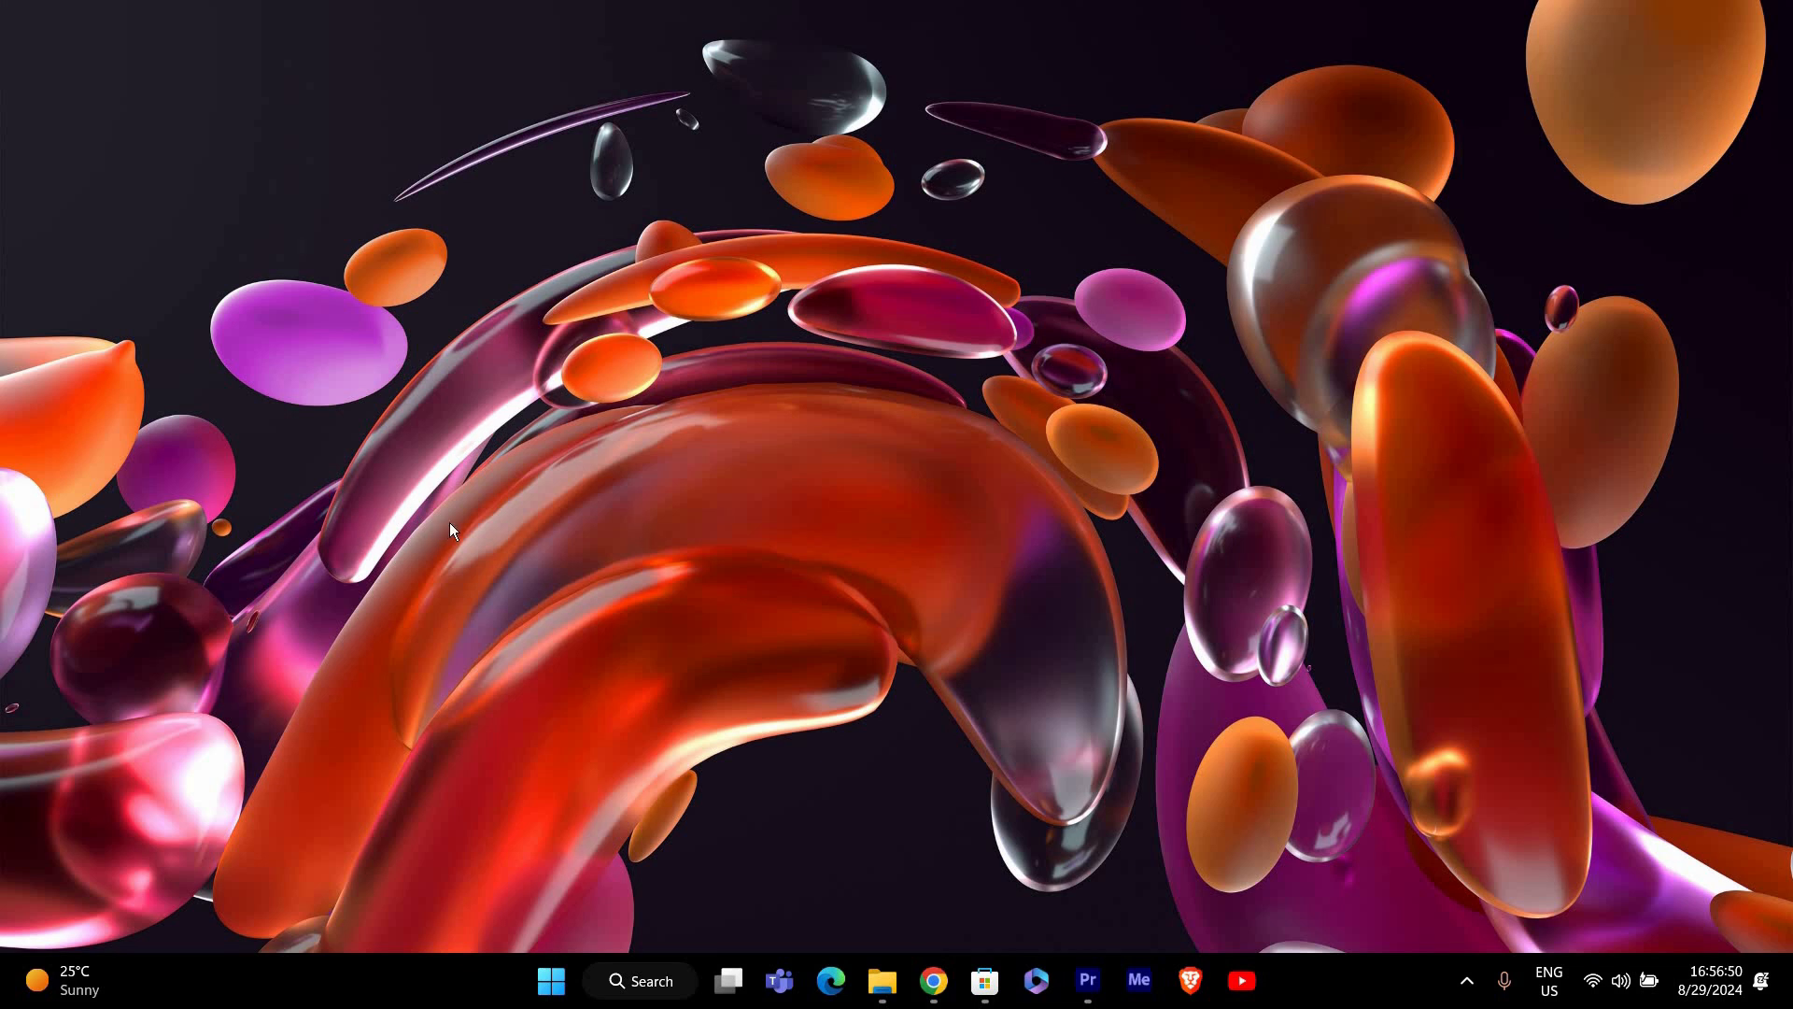
{"action": "mouse_move", "coordinate": [505, 485]}
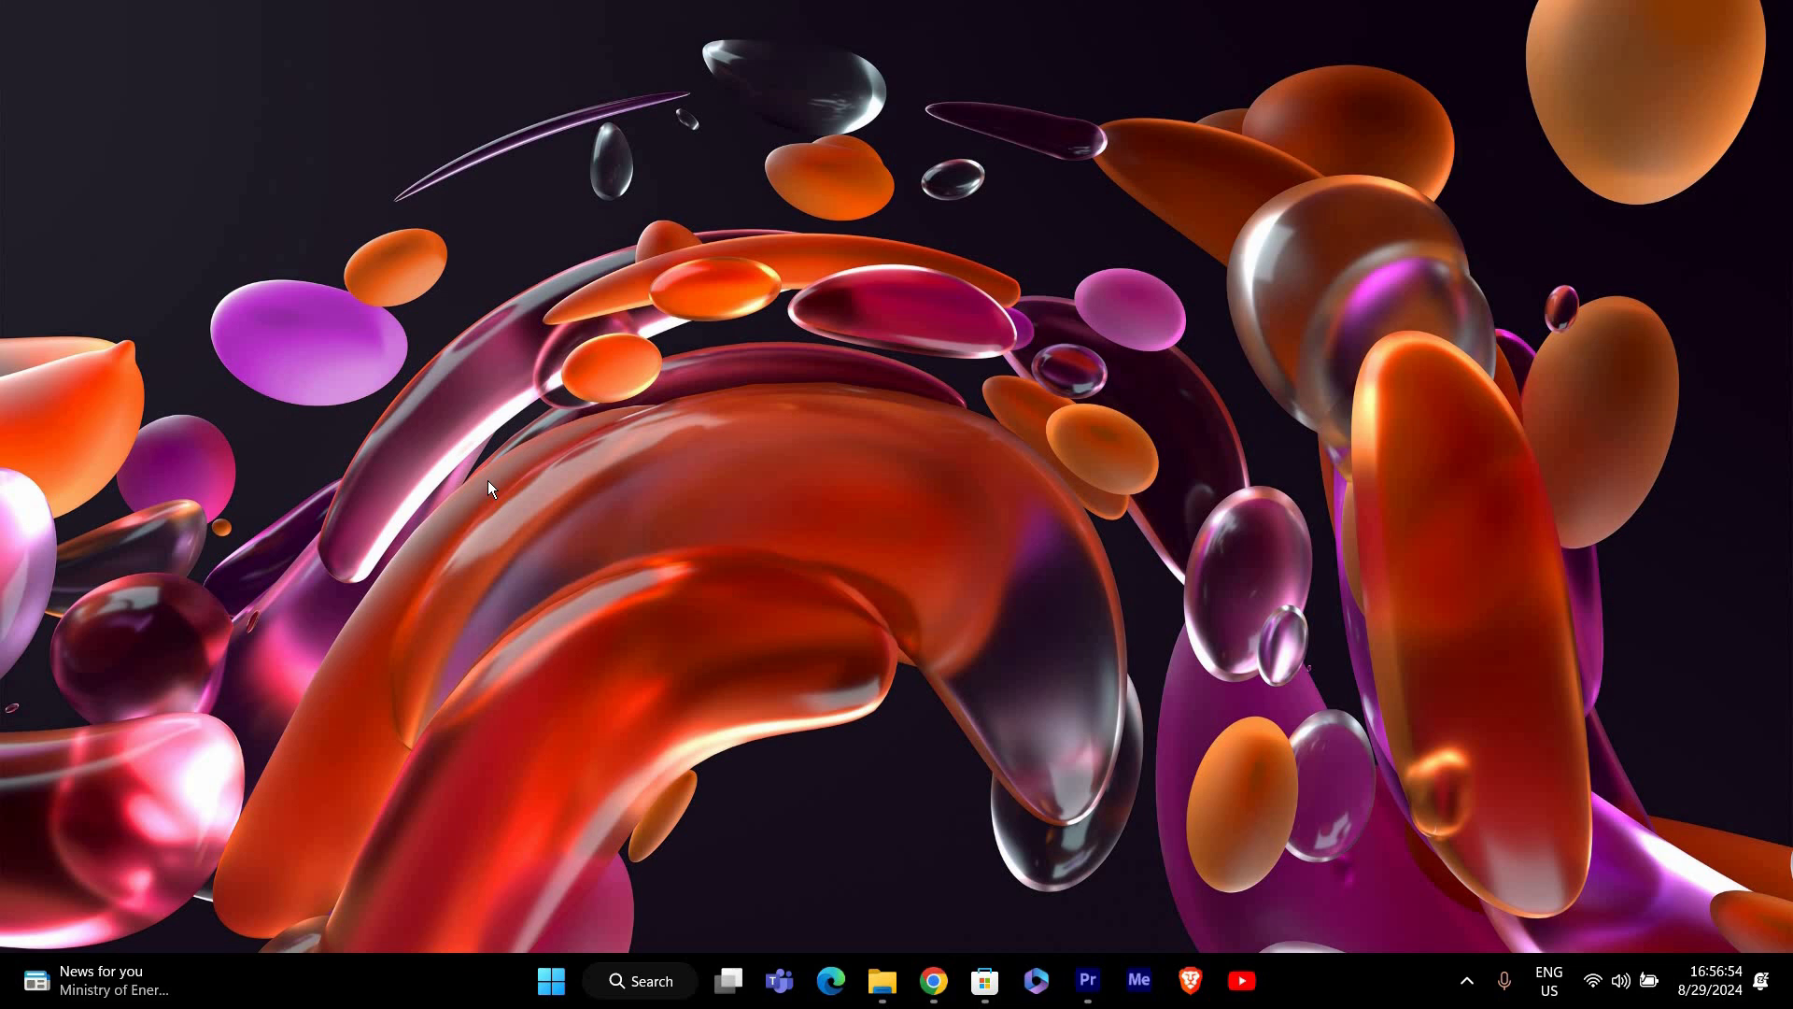
- Launch Notepad from the taskbar to write the taskbar reset script
{"action": "left_click", "coordinate": [931, 980]}
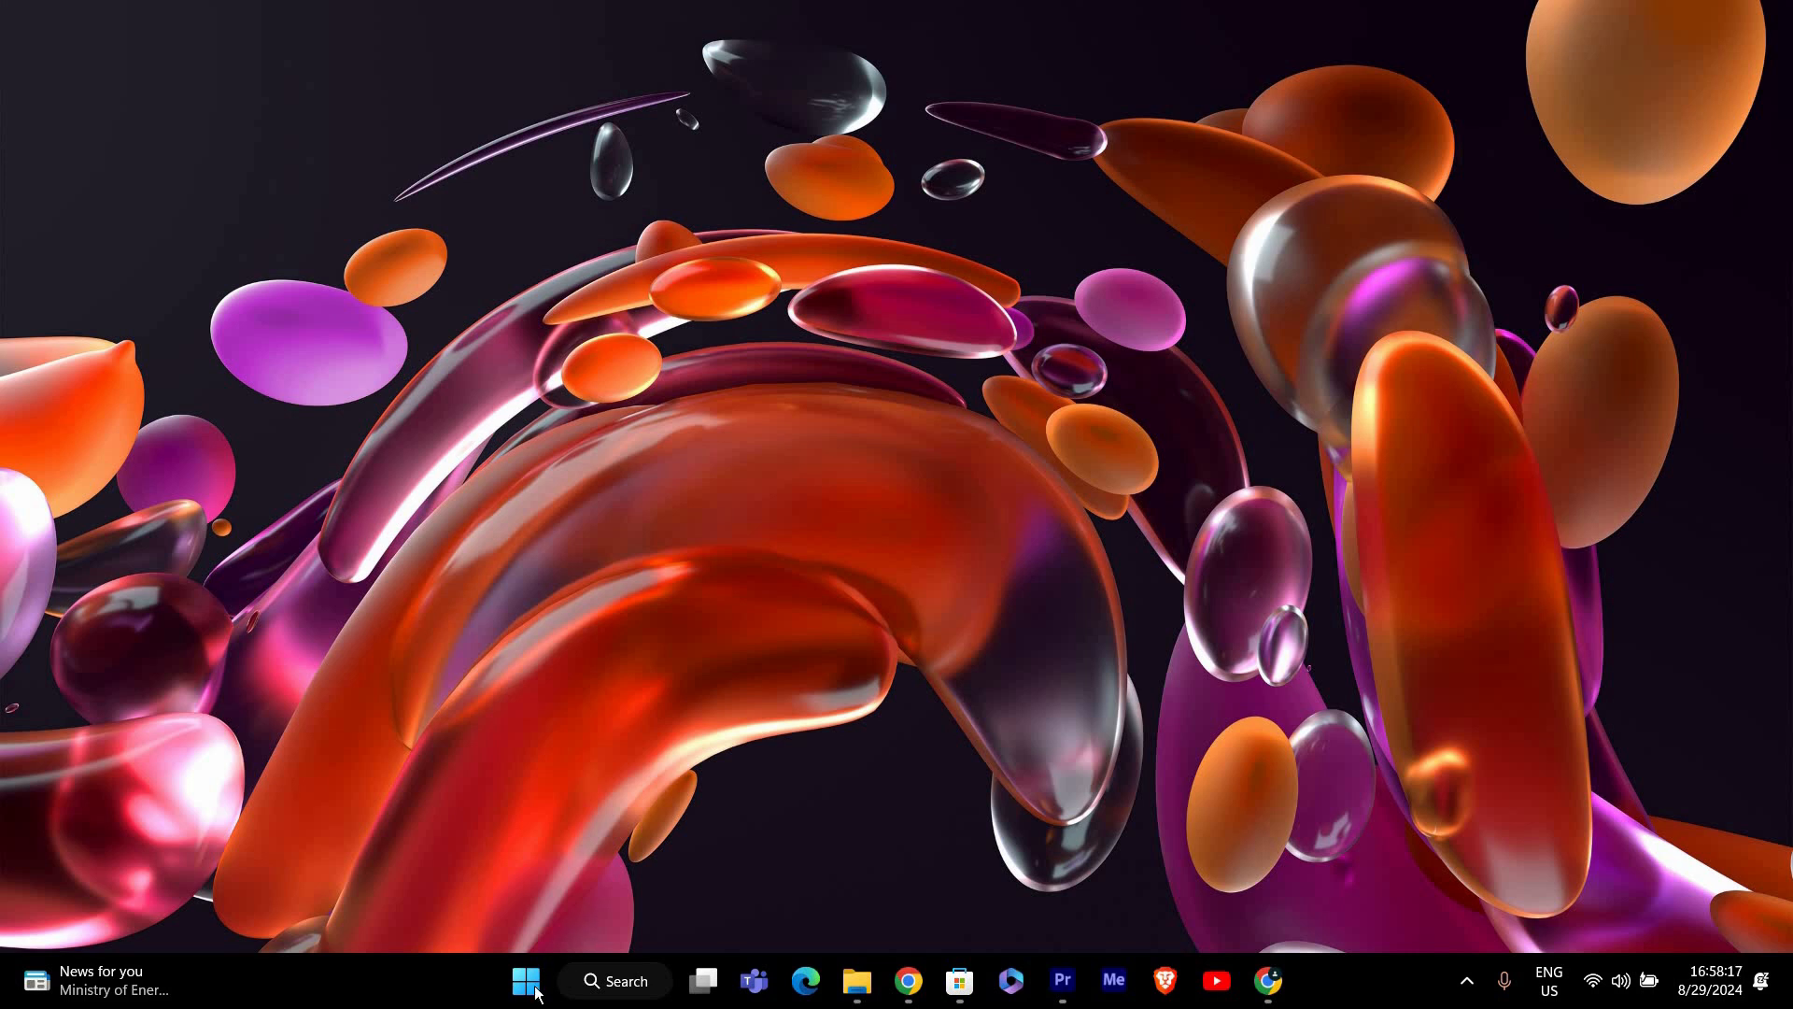
{"action": "left_click", "coordinate": [1292, 982]}
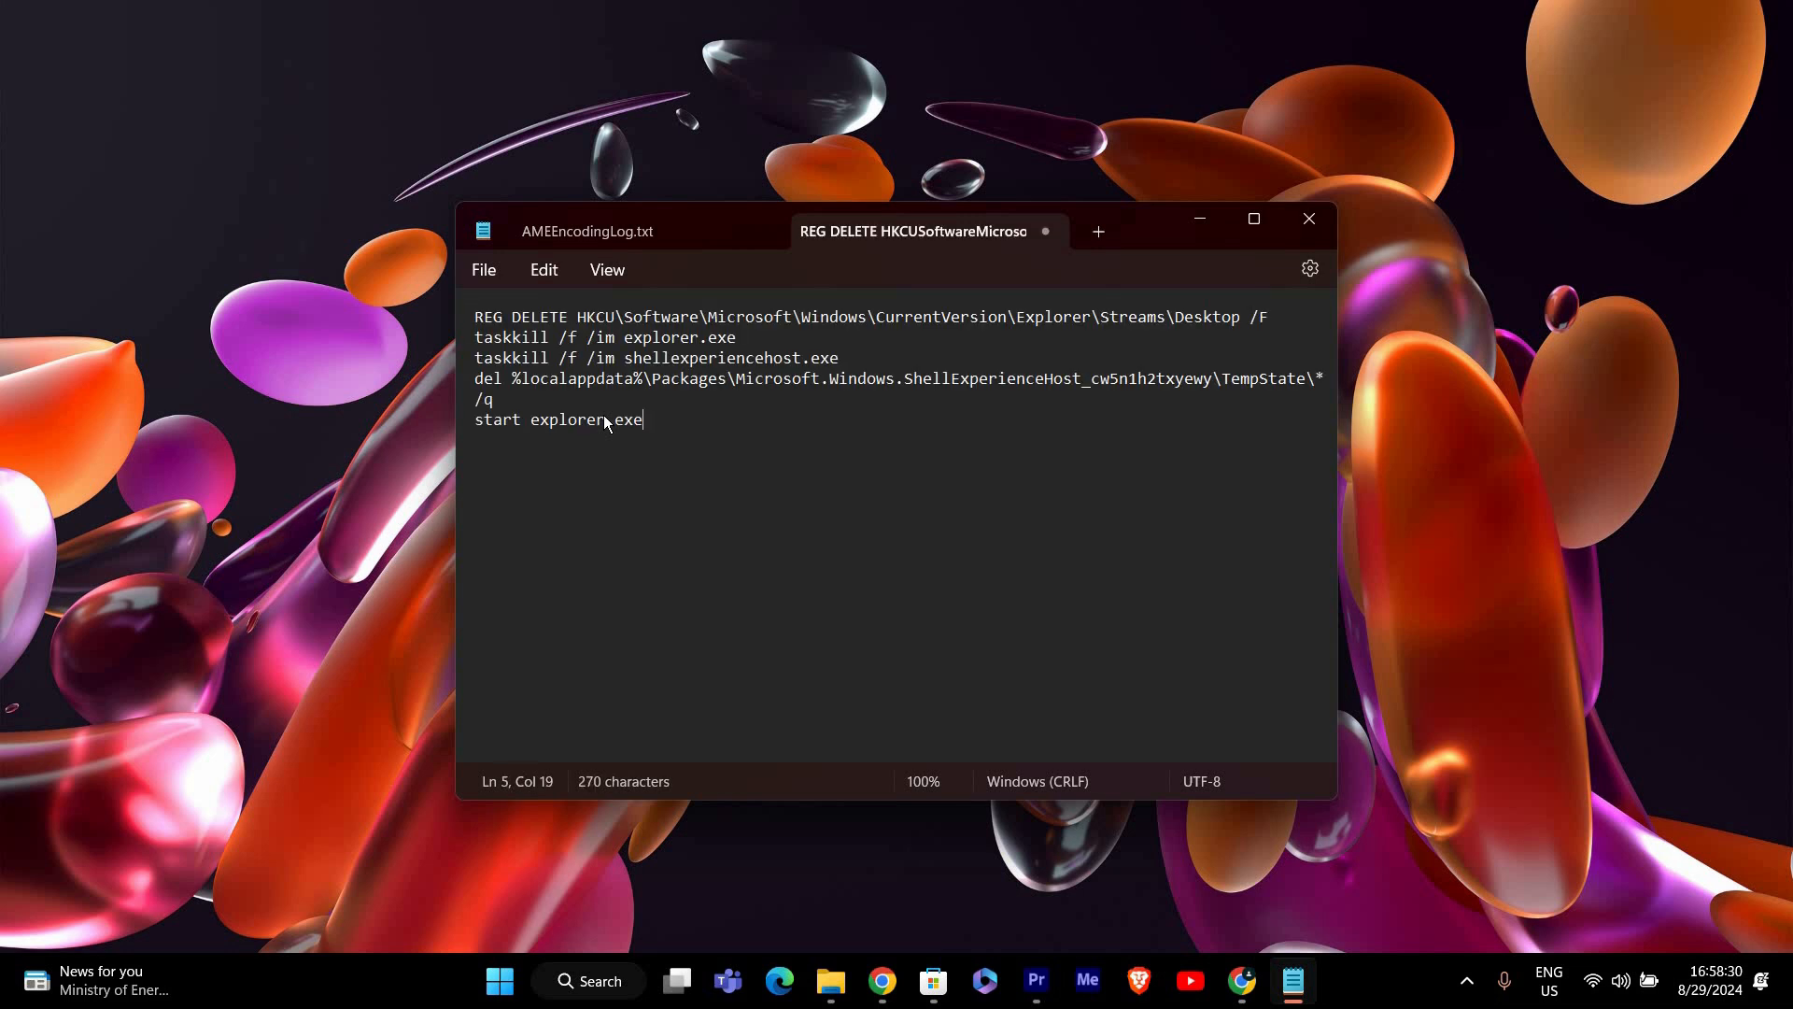
{"action": "mouse_move", "coordinate": [778, 474]}
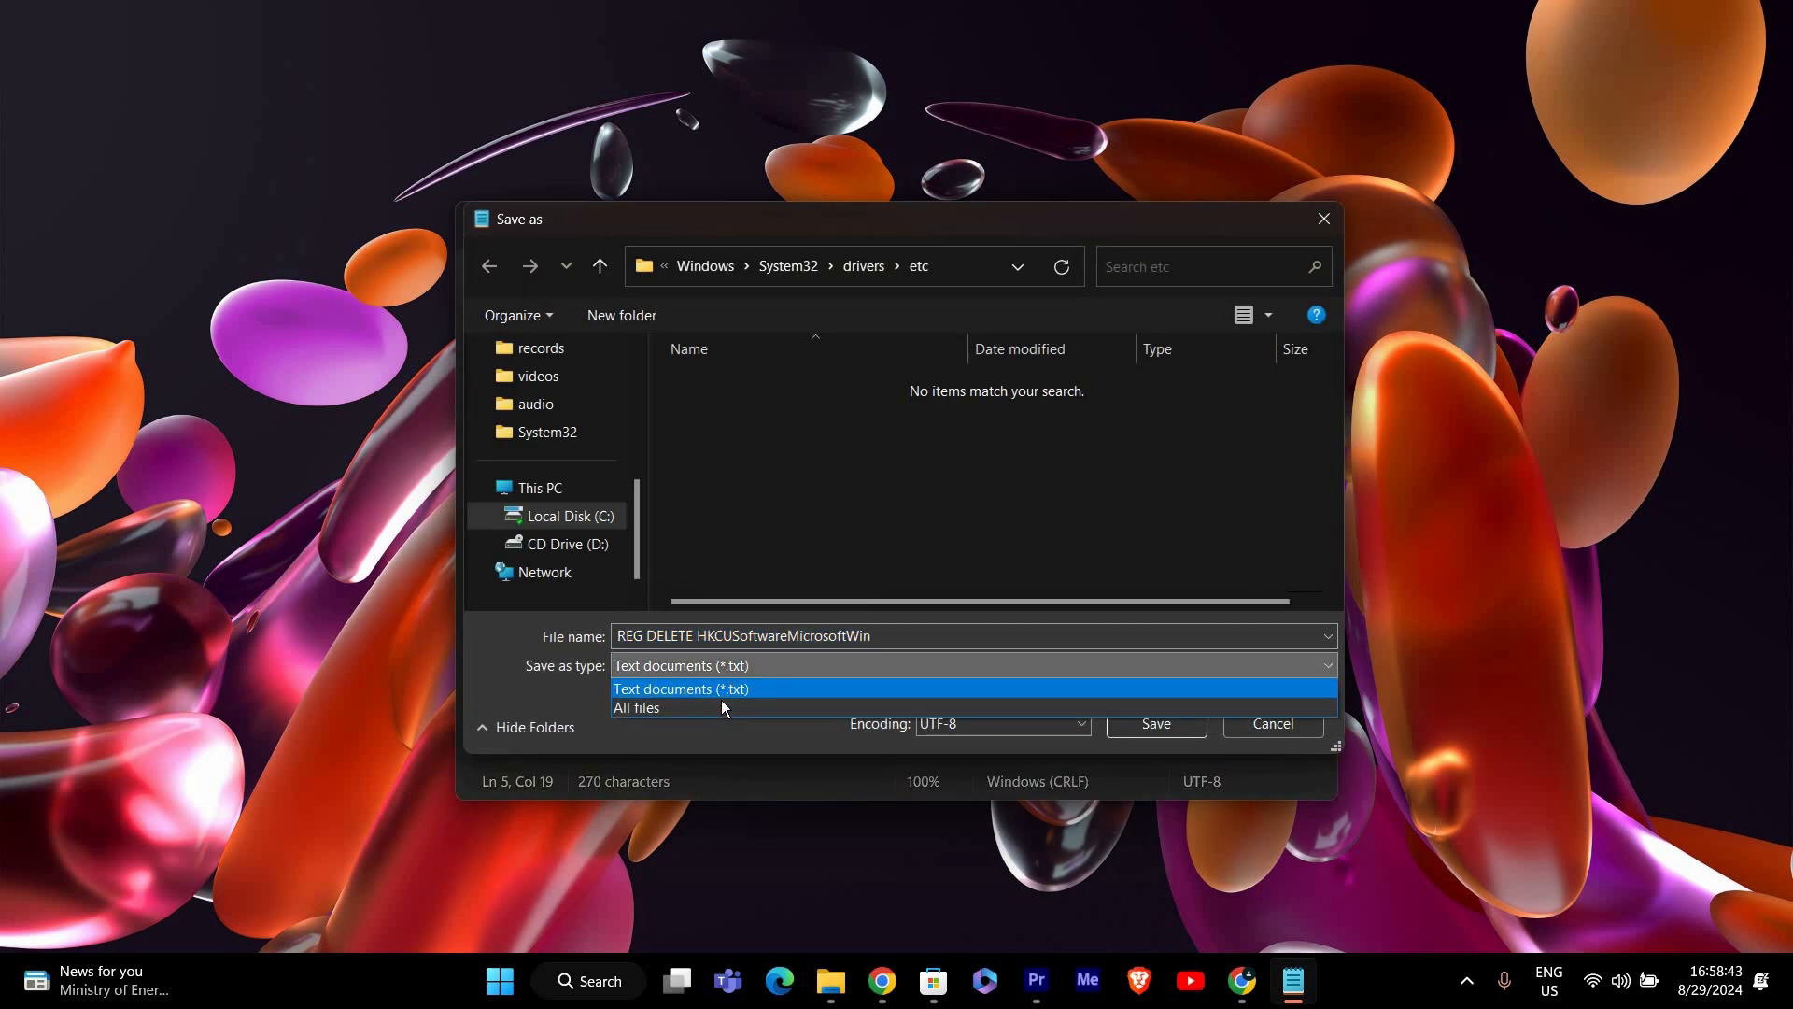
- Save the script as resettaskbar.bat with the All files type
{"action": "left_click", "coordinate": [637, 707]}
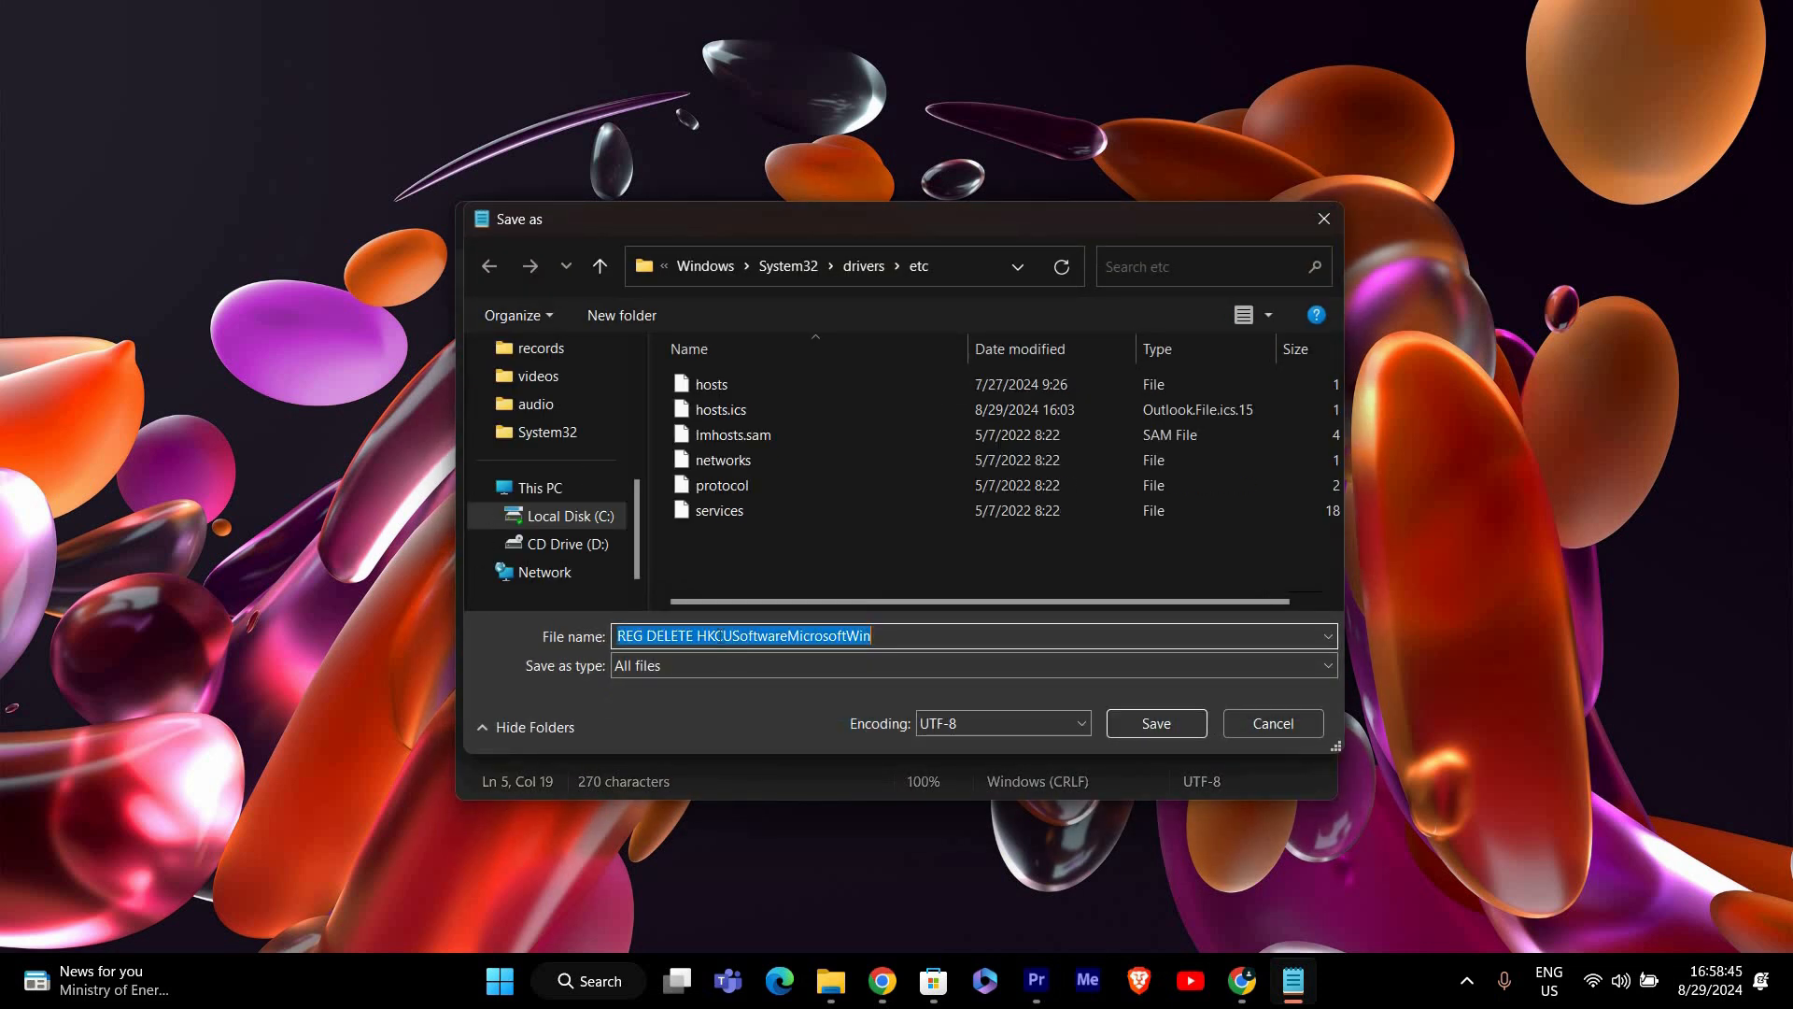
{"action": "type", "text": "resettaskbar.b"}
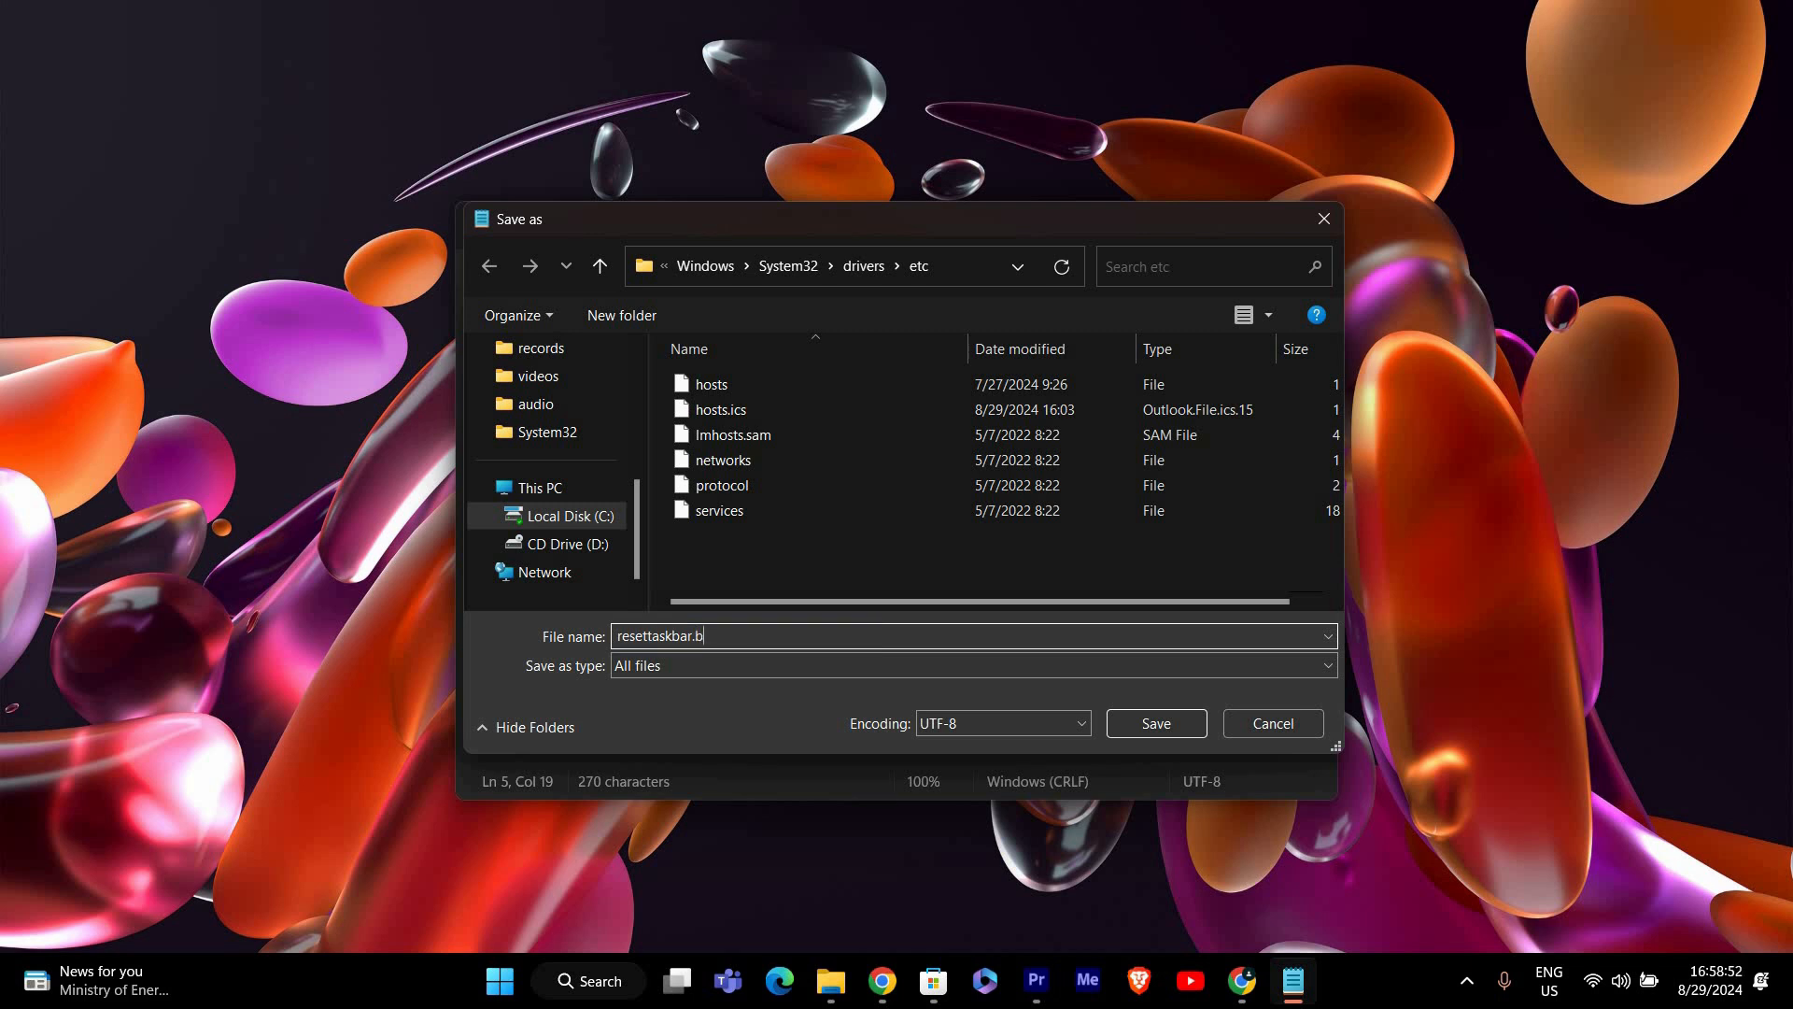
{"action": "type", "text": "at"}
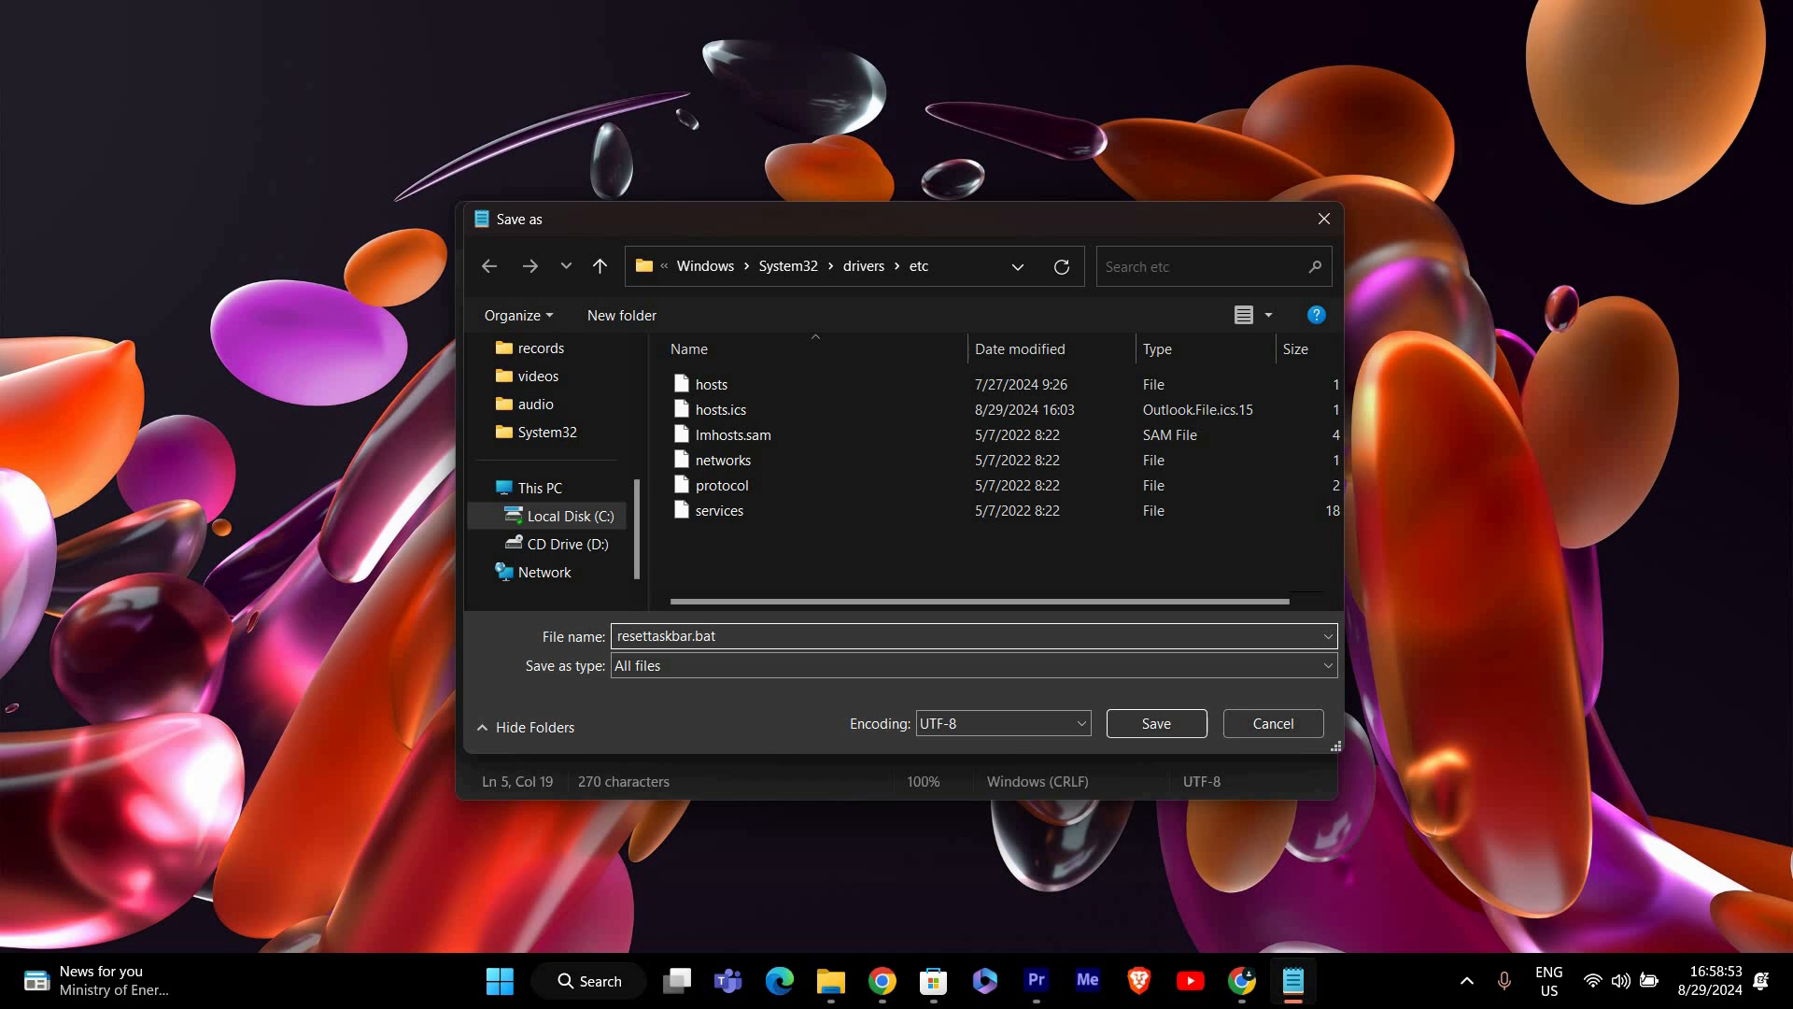
{"action": "left_click", "coordinate": [1154, 722]}
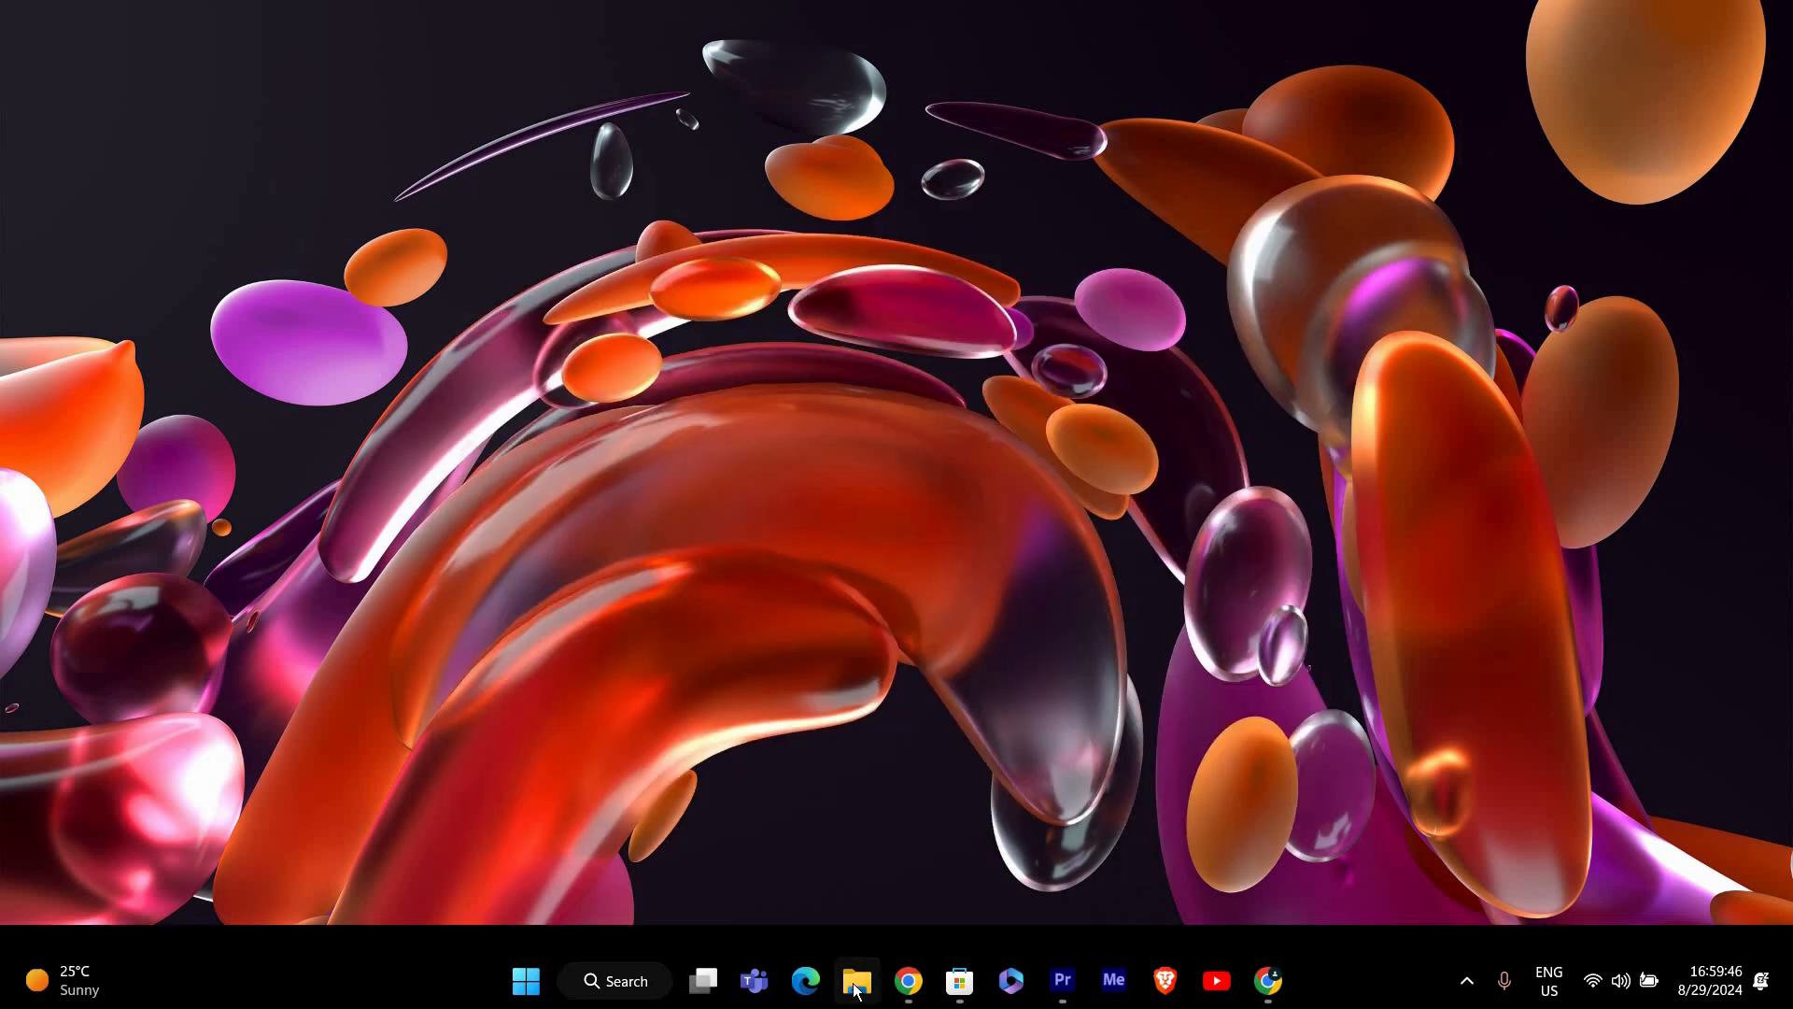
- Run resettaskbar.bat from the Desktop folder as administrator via File Explorer
{"action": "left_click", "coordinate": [856, 979]}
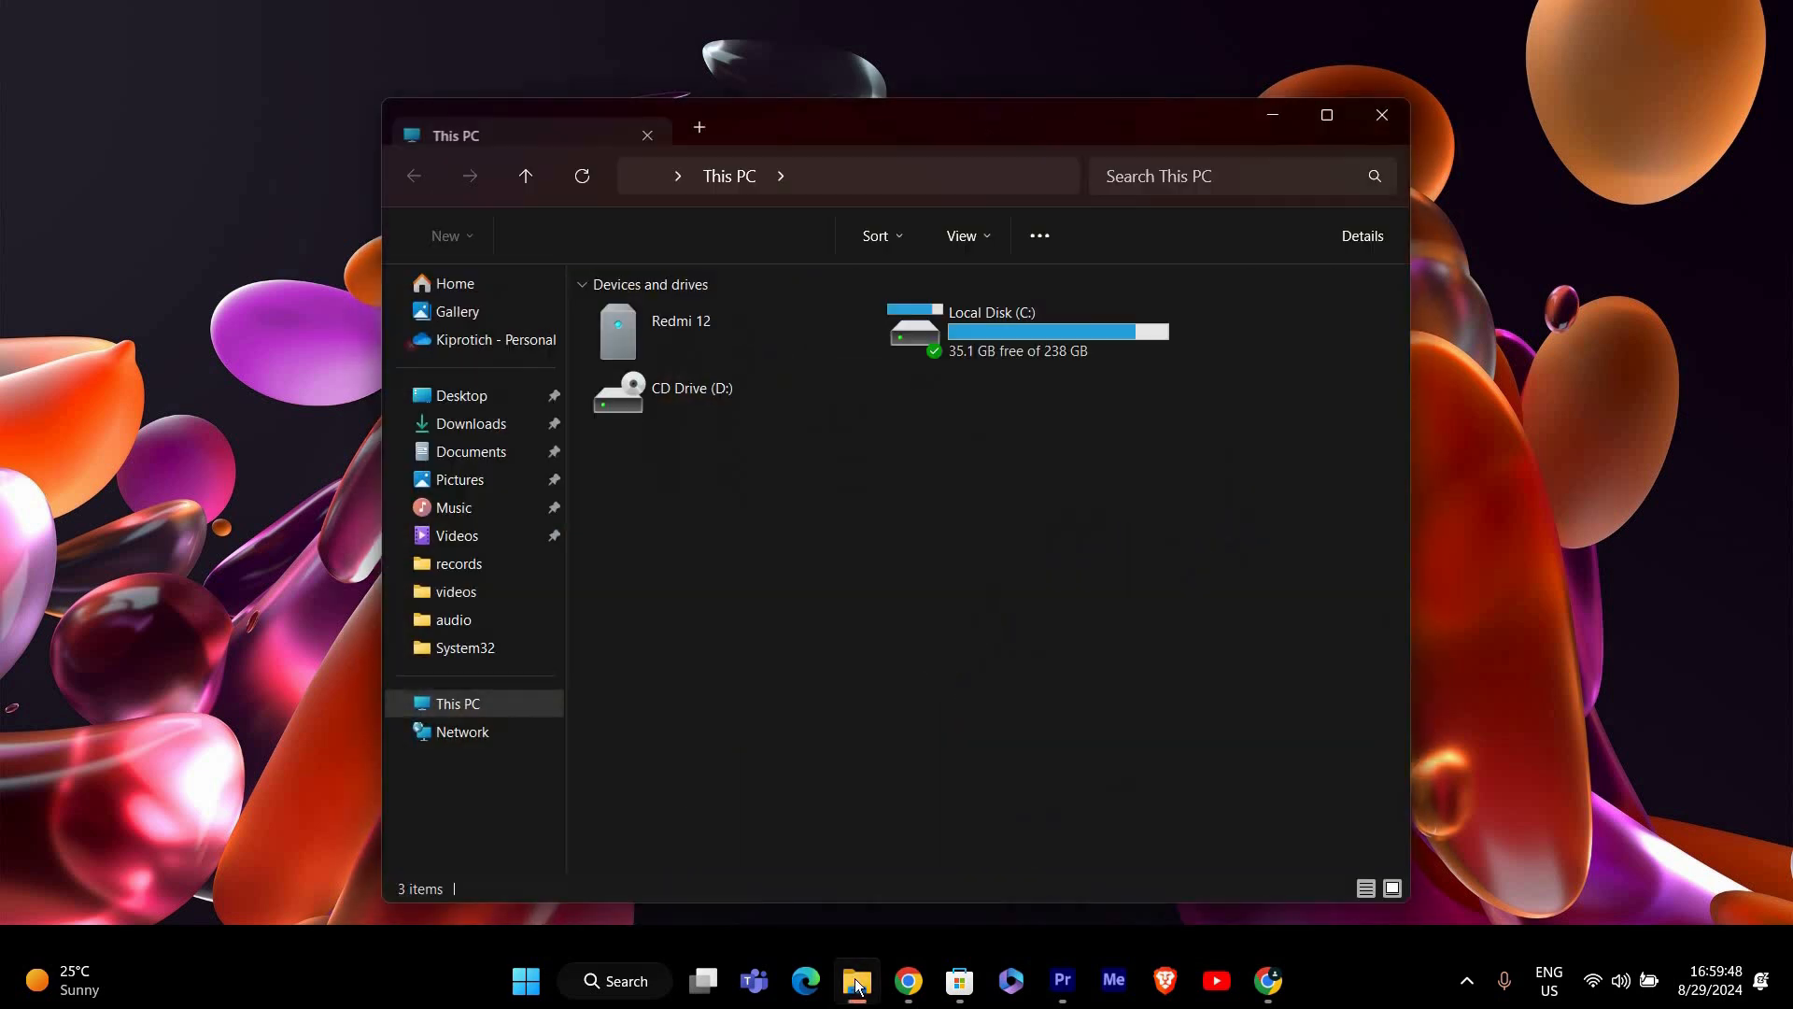
{"action": "left_click", "coordinate": [462, 394]}
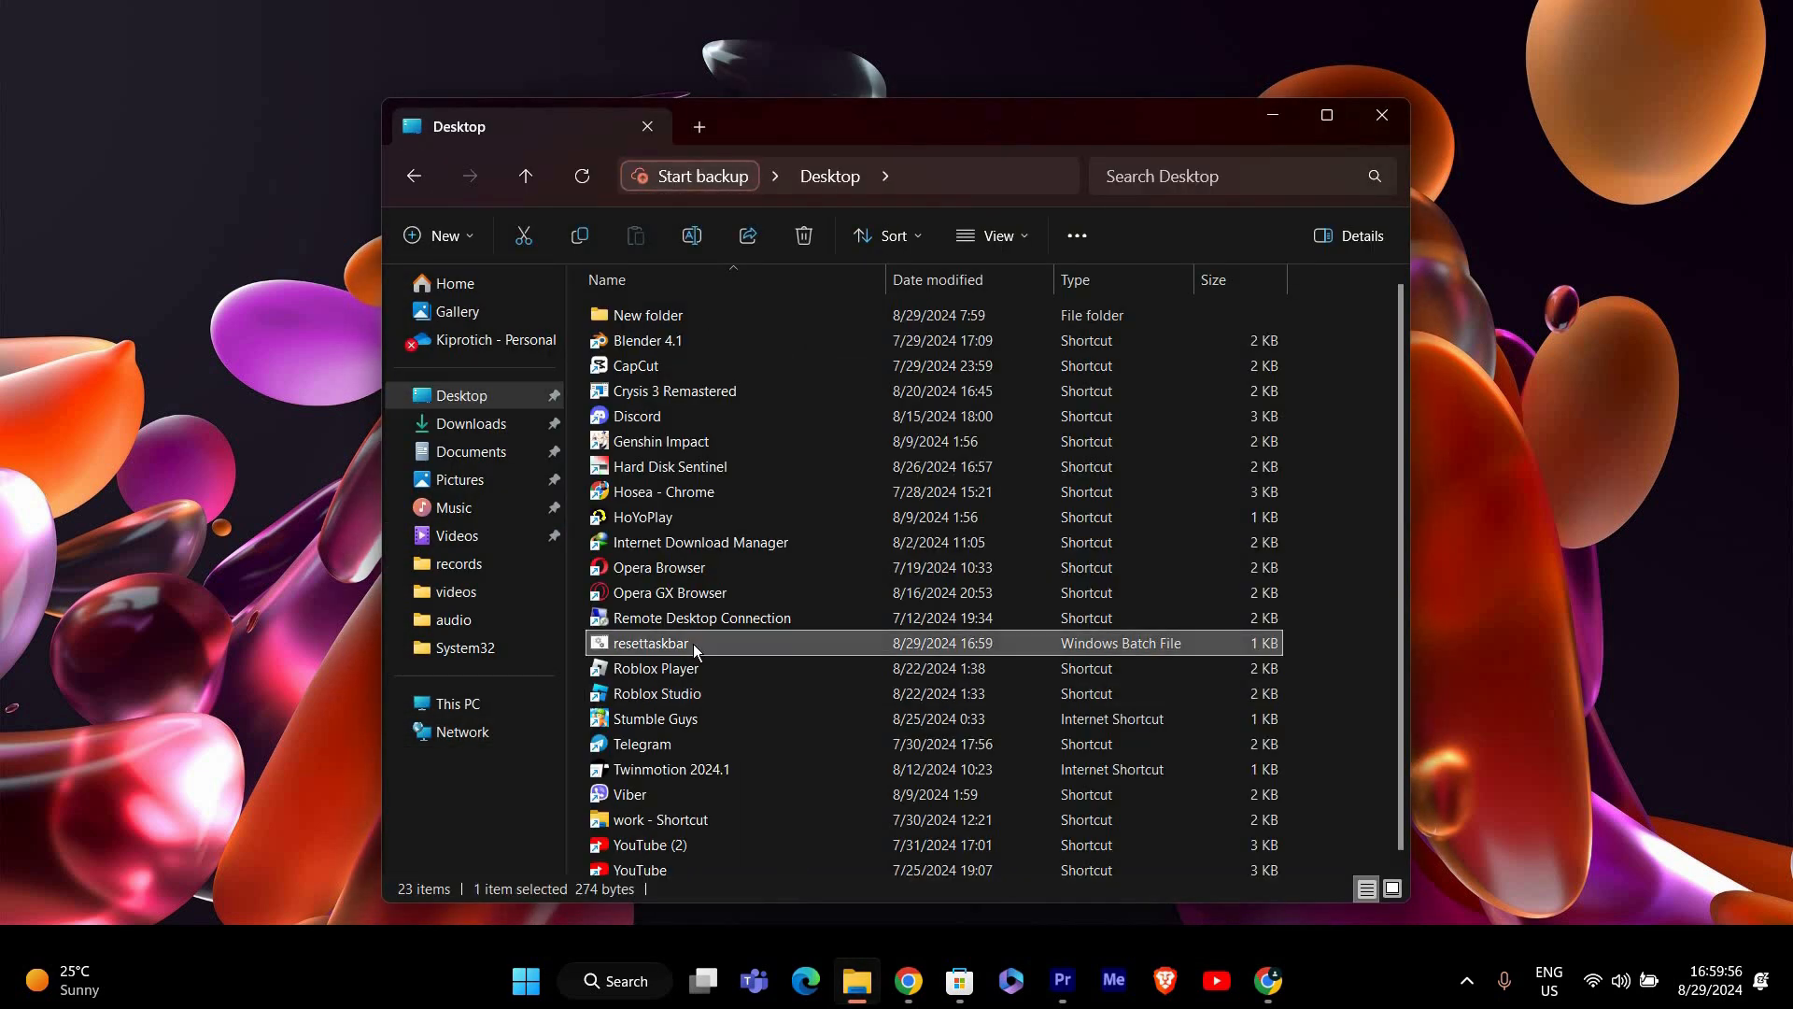
{"action": "right_click", "coordinate": [692, 642]}
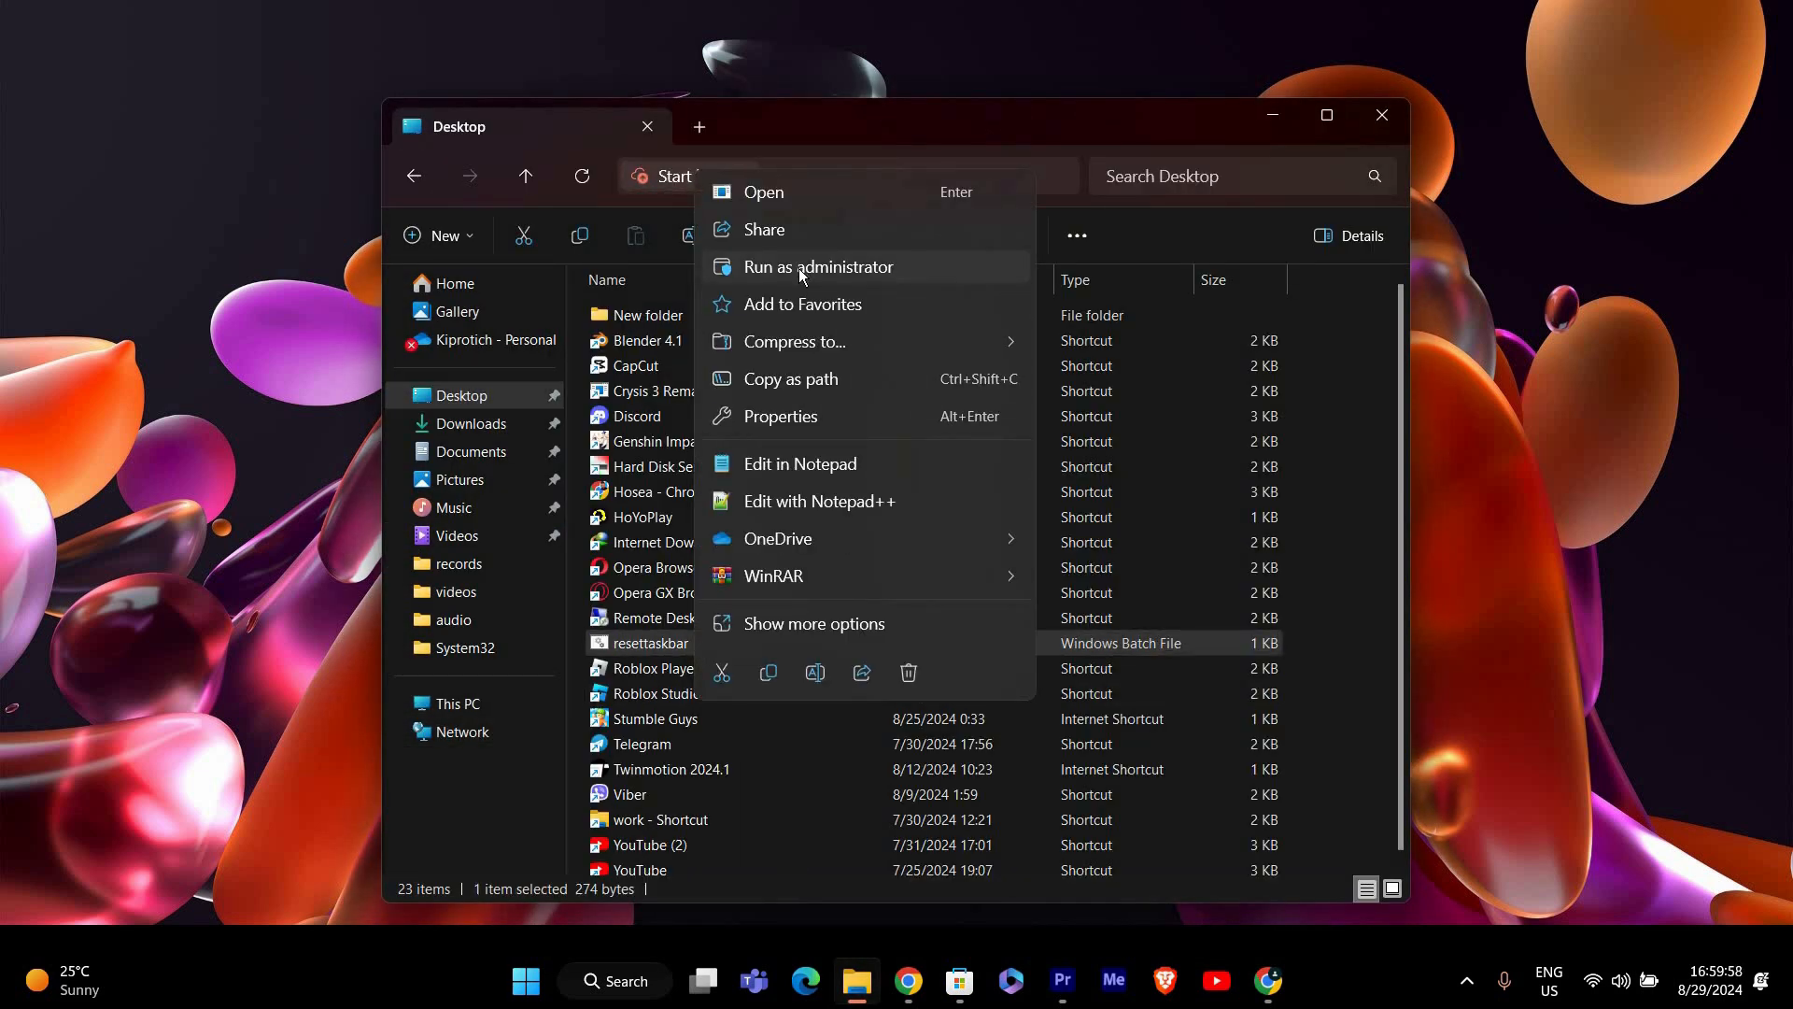
{"action": "left_click", "coordinate": [818, 266]}
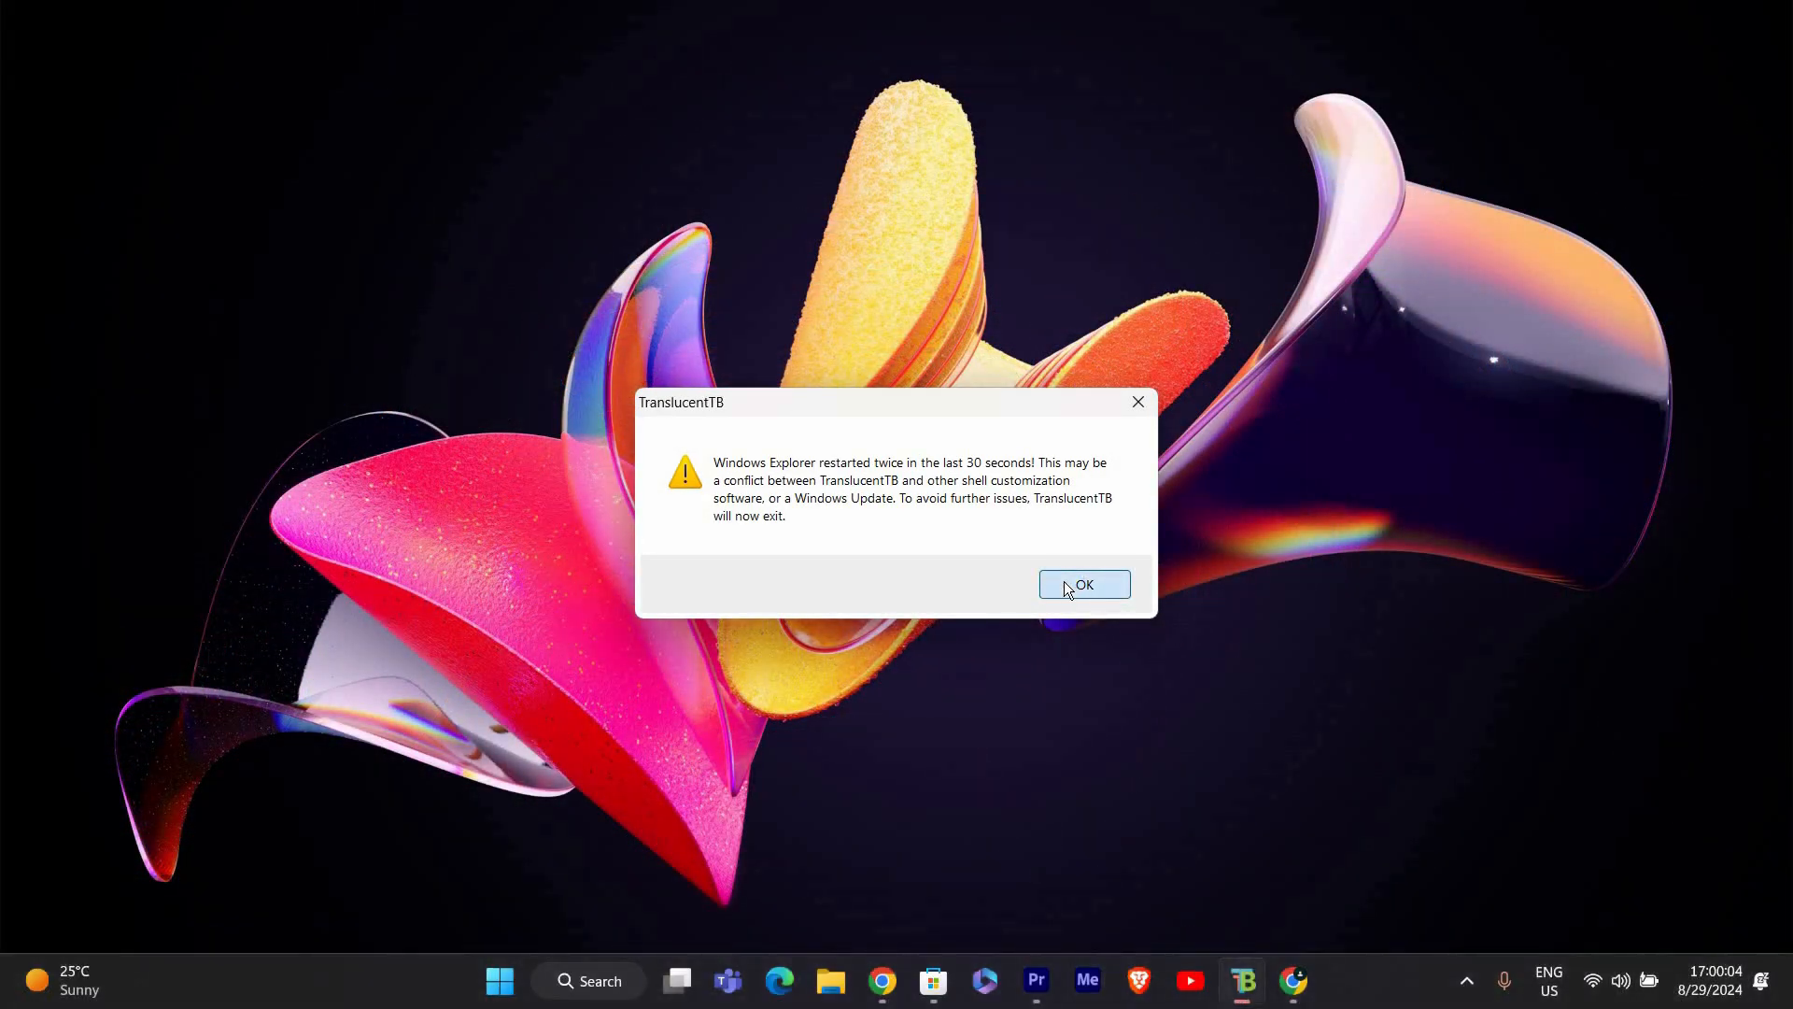
- Dismiss the TranslucentTB warning about Explorer restarting
{"action": "left_click", "coordinate": [1083, 584]}
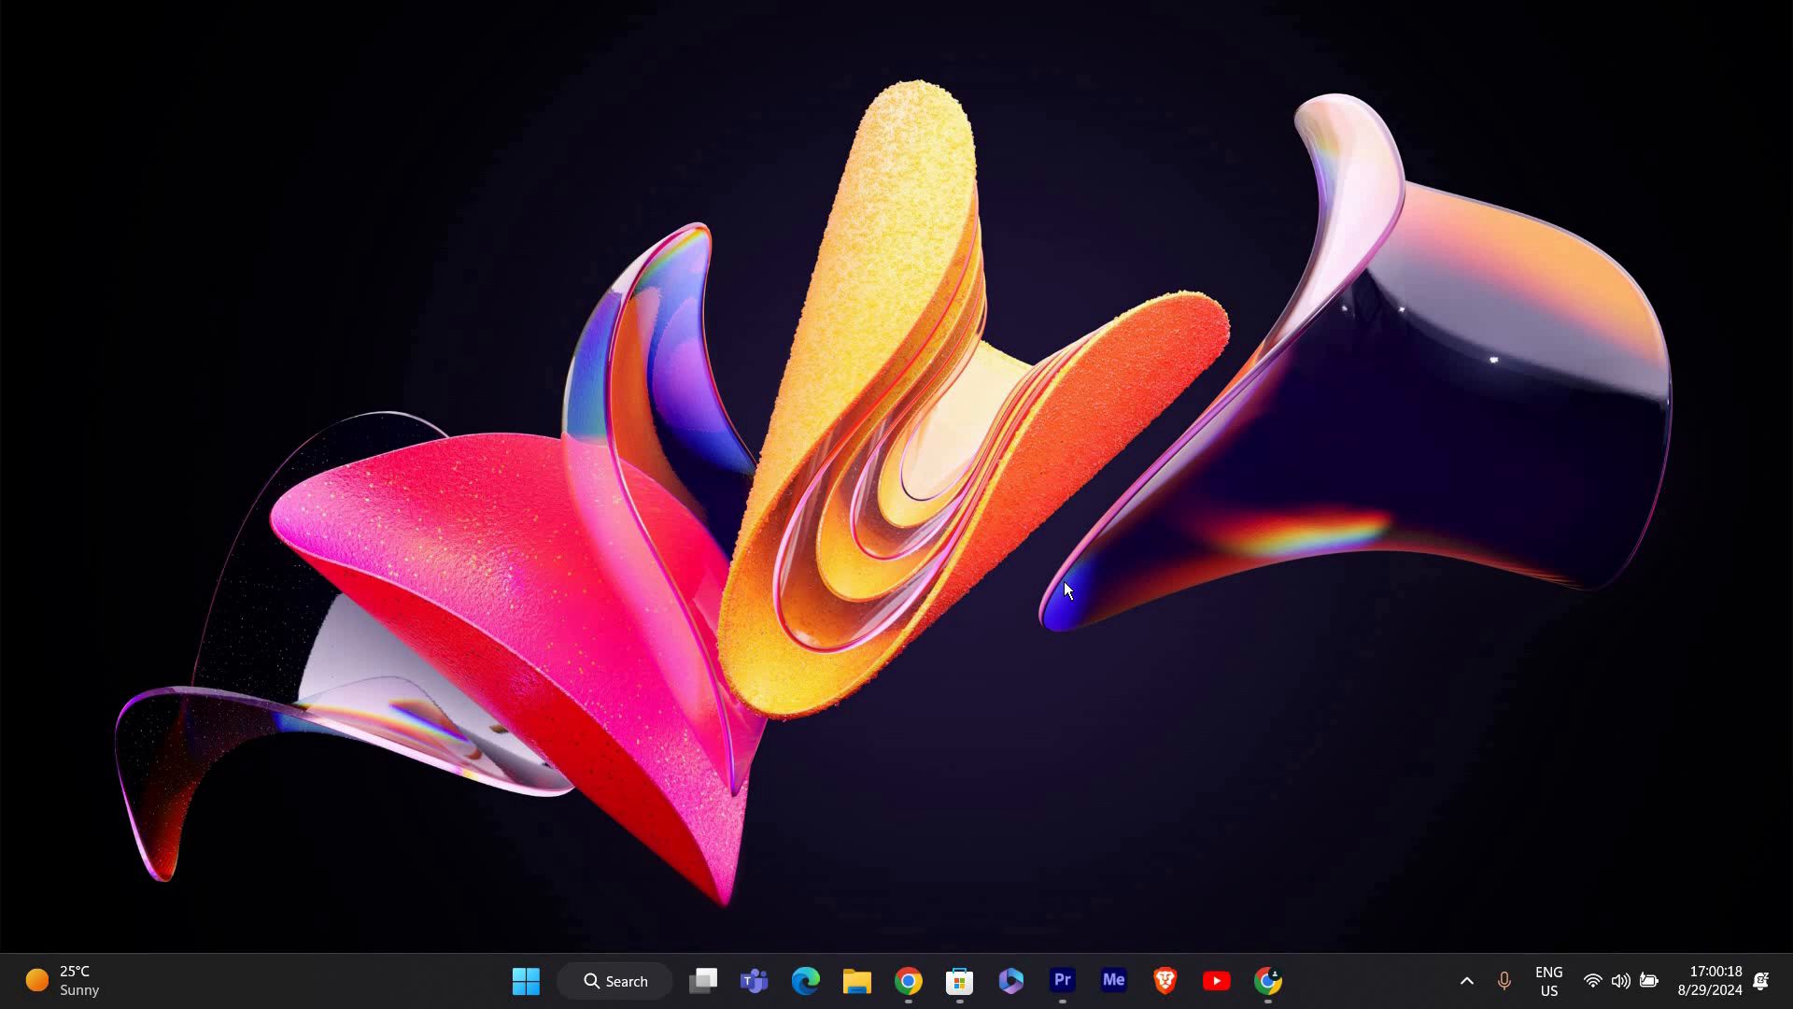
{"action": "mouse_move", "coordinate": [824, 709]}
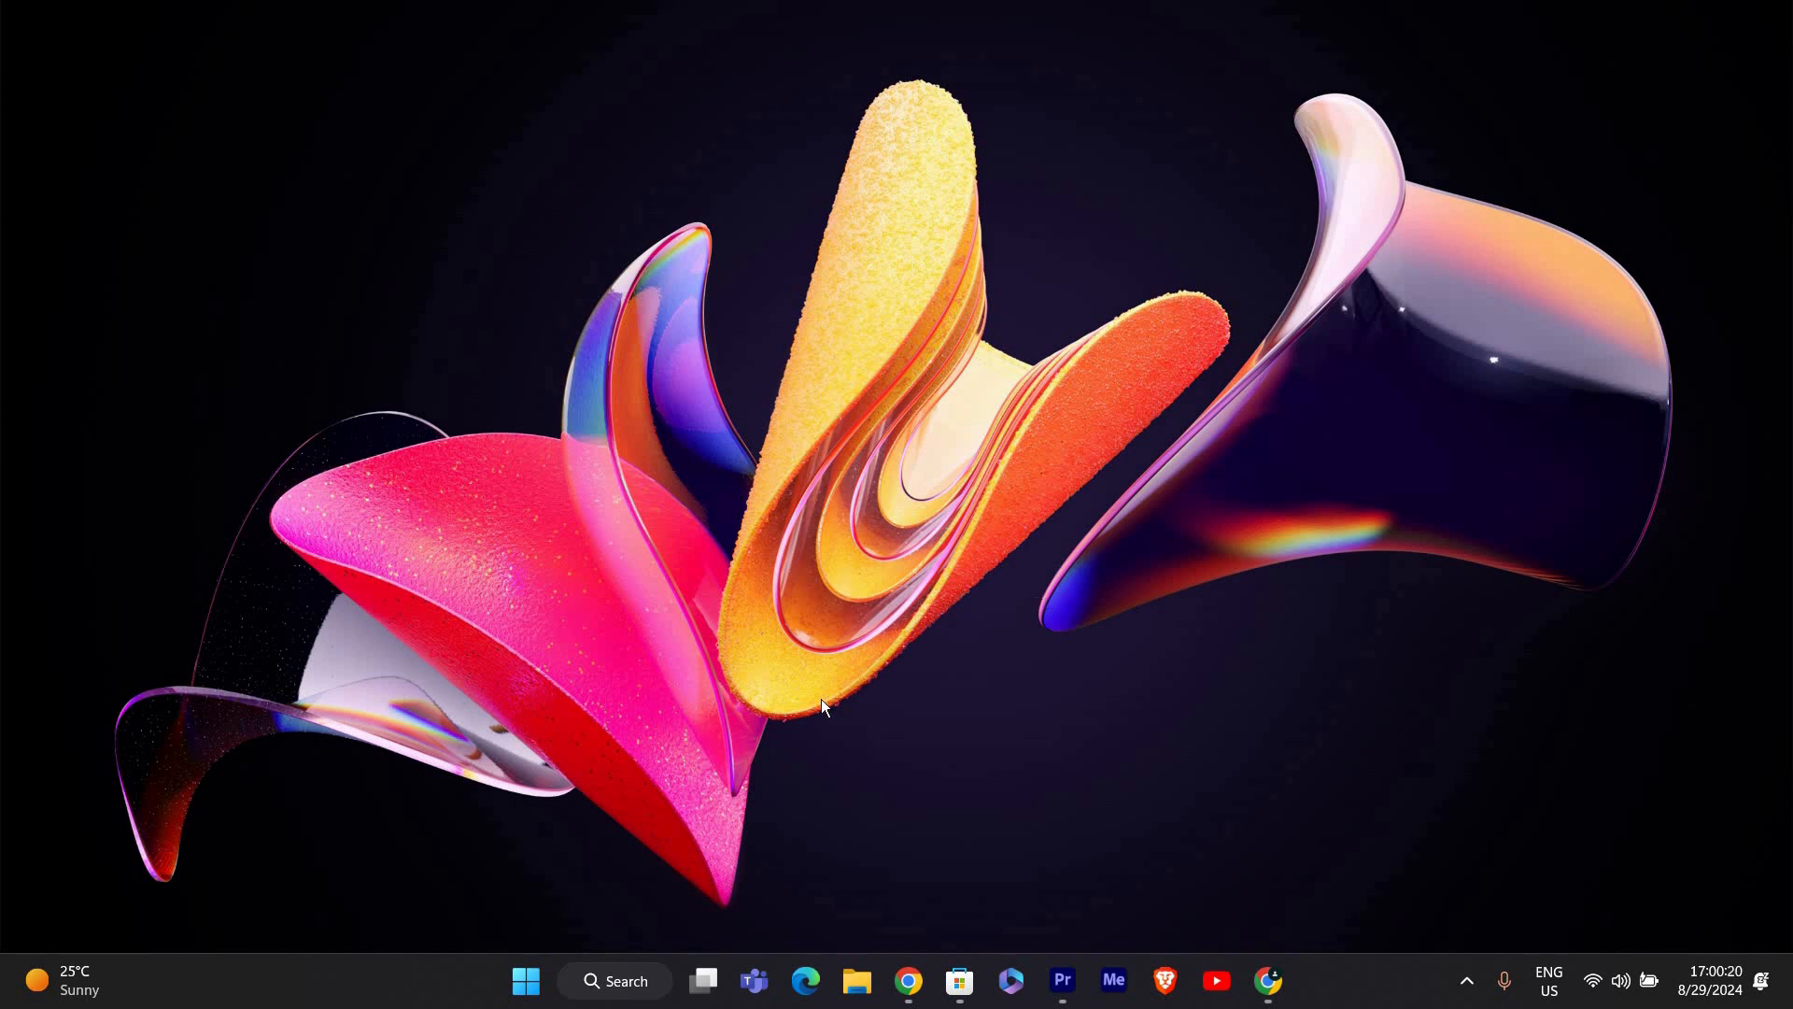
{"action": "mouse_move", "coordinate": [1112, 981]}
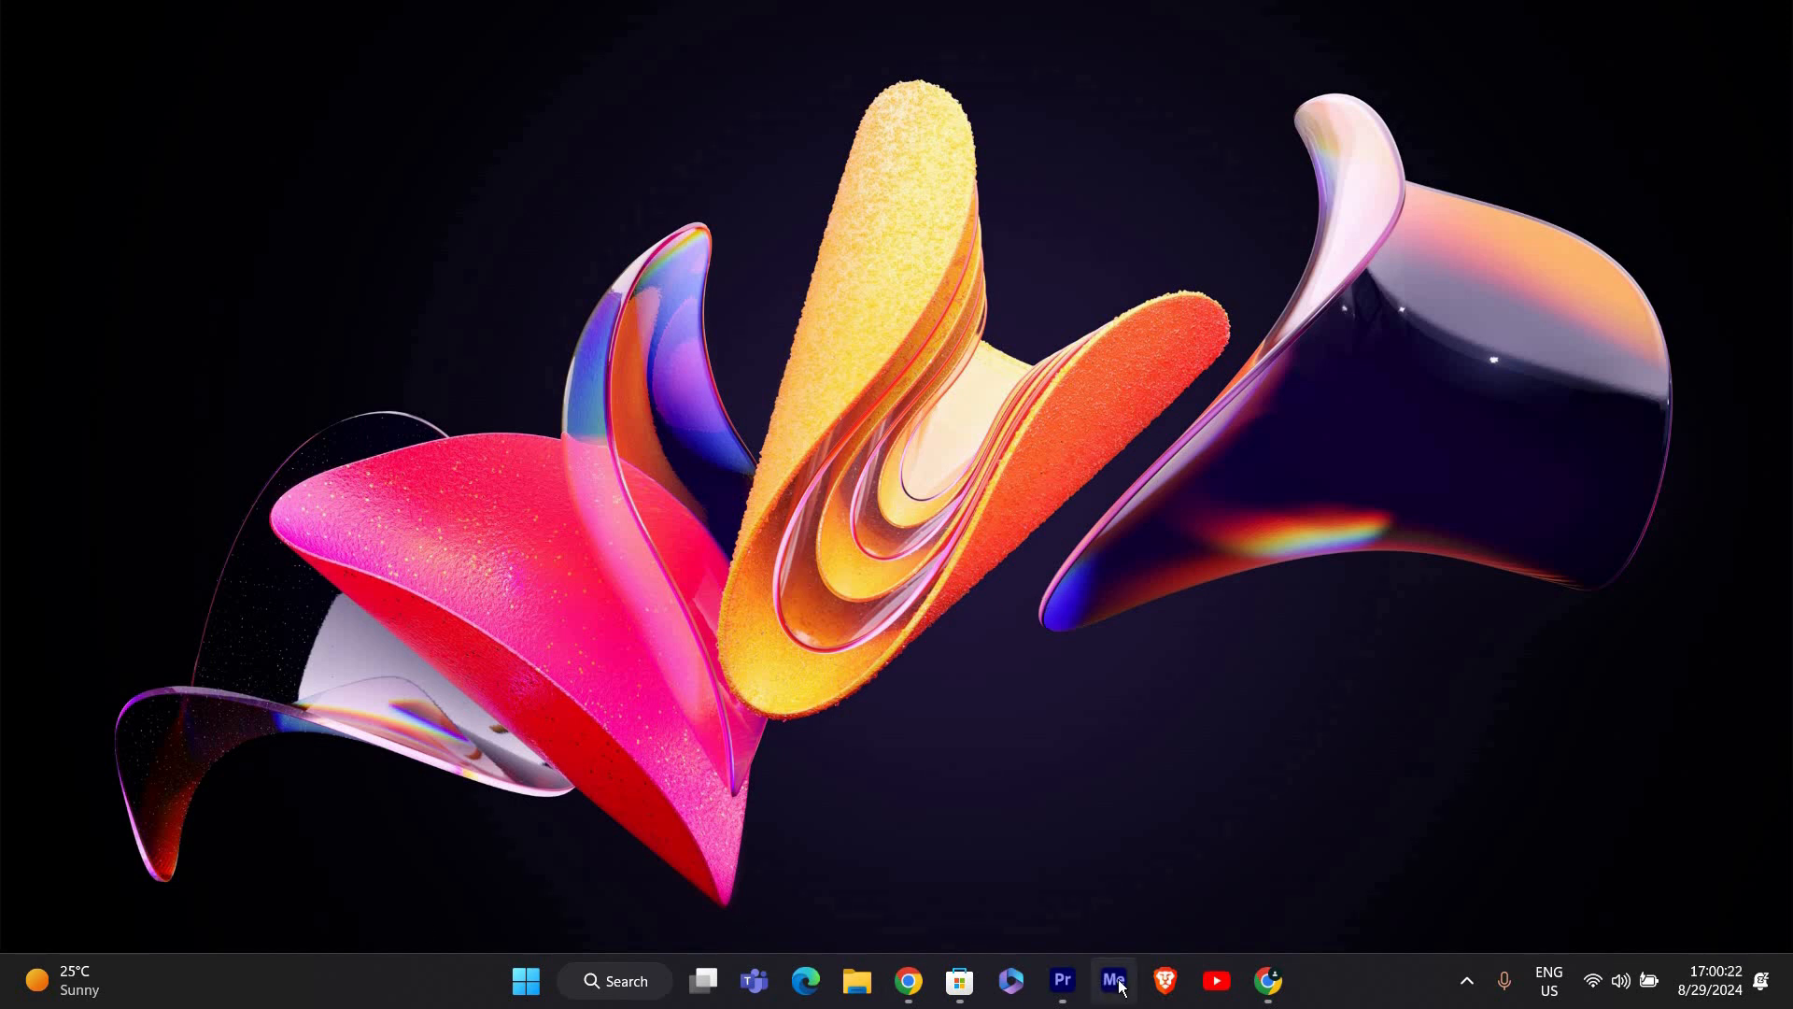
{"action": "mouse_move", "coordinate": [1112, 981]}
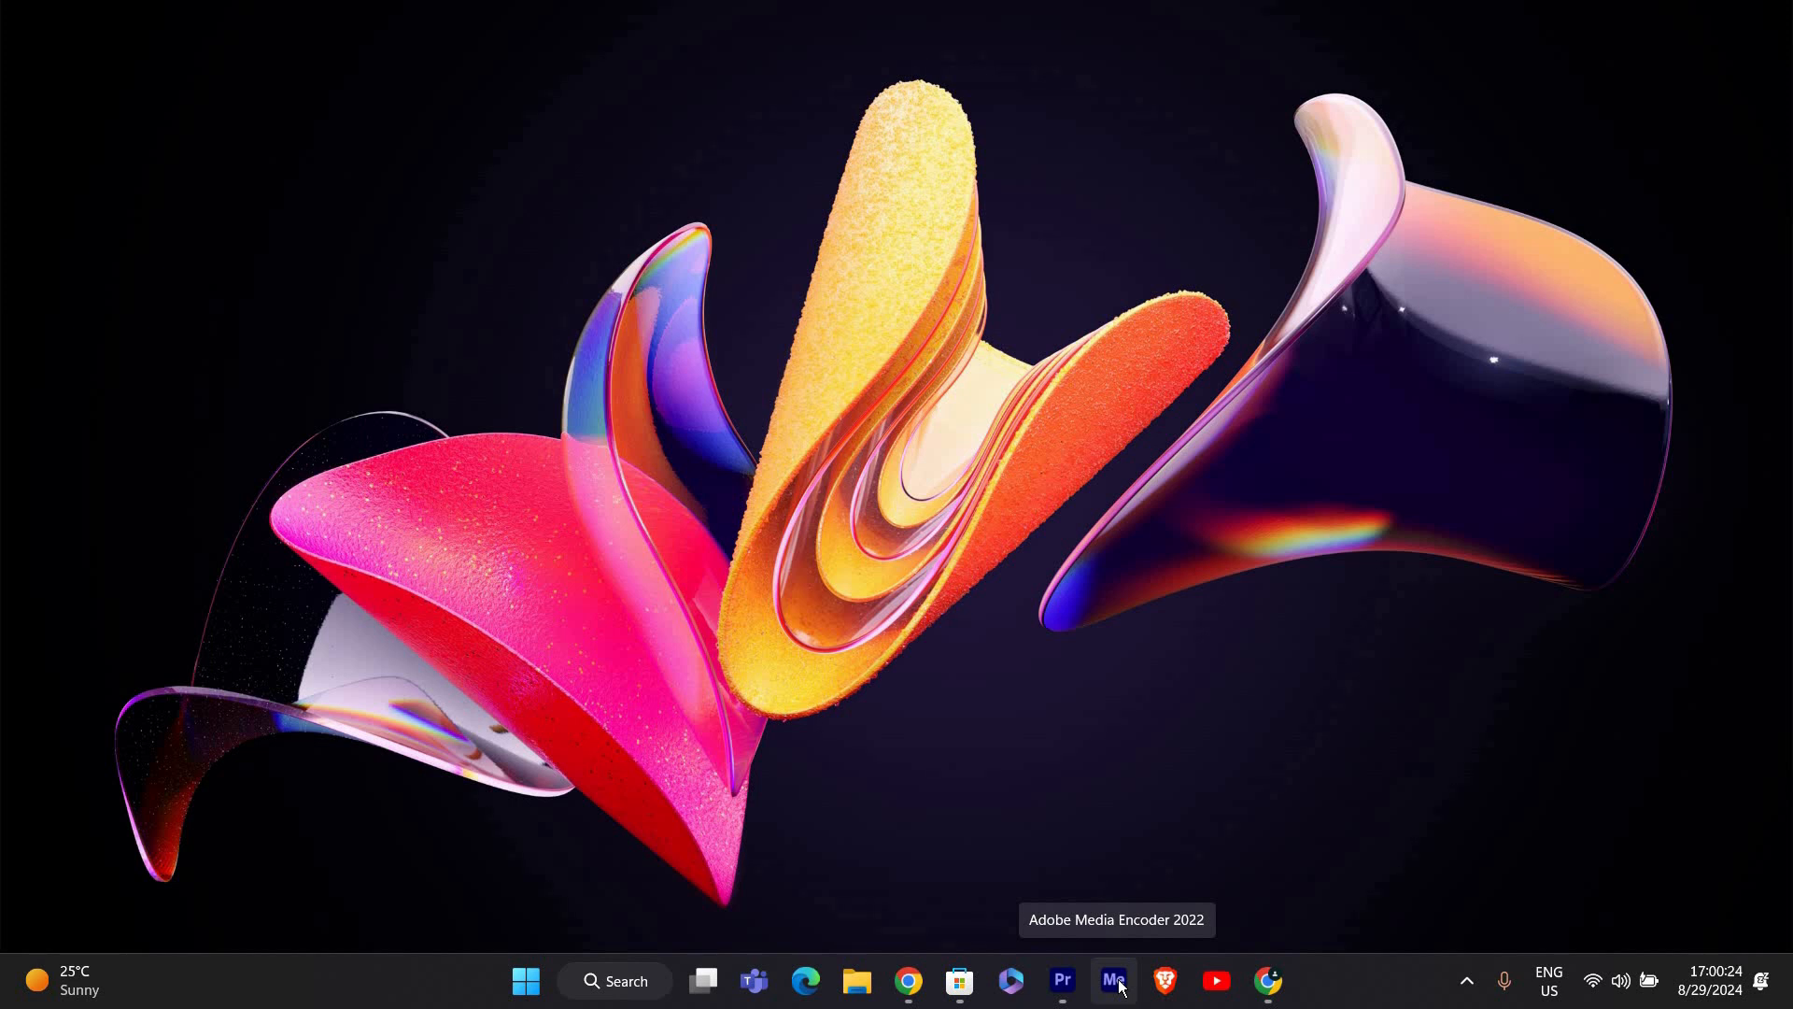
{"action": "mouse_move", "coordinate": [1196, 805]}
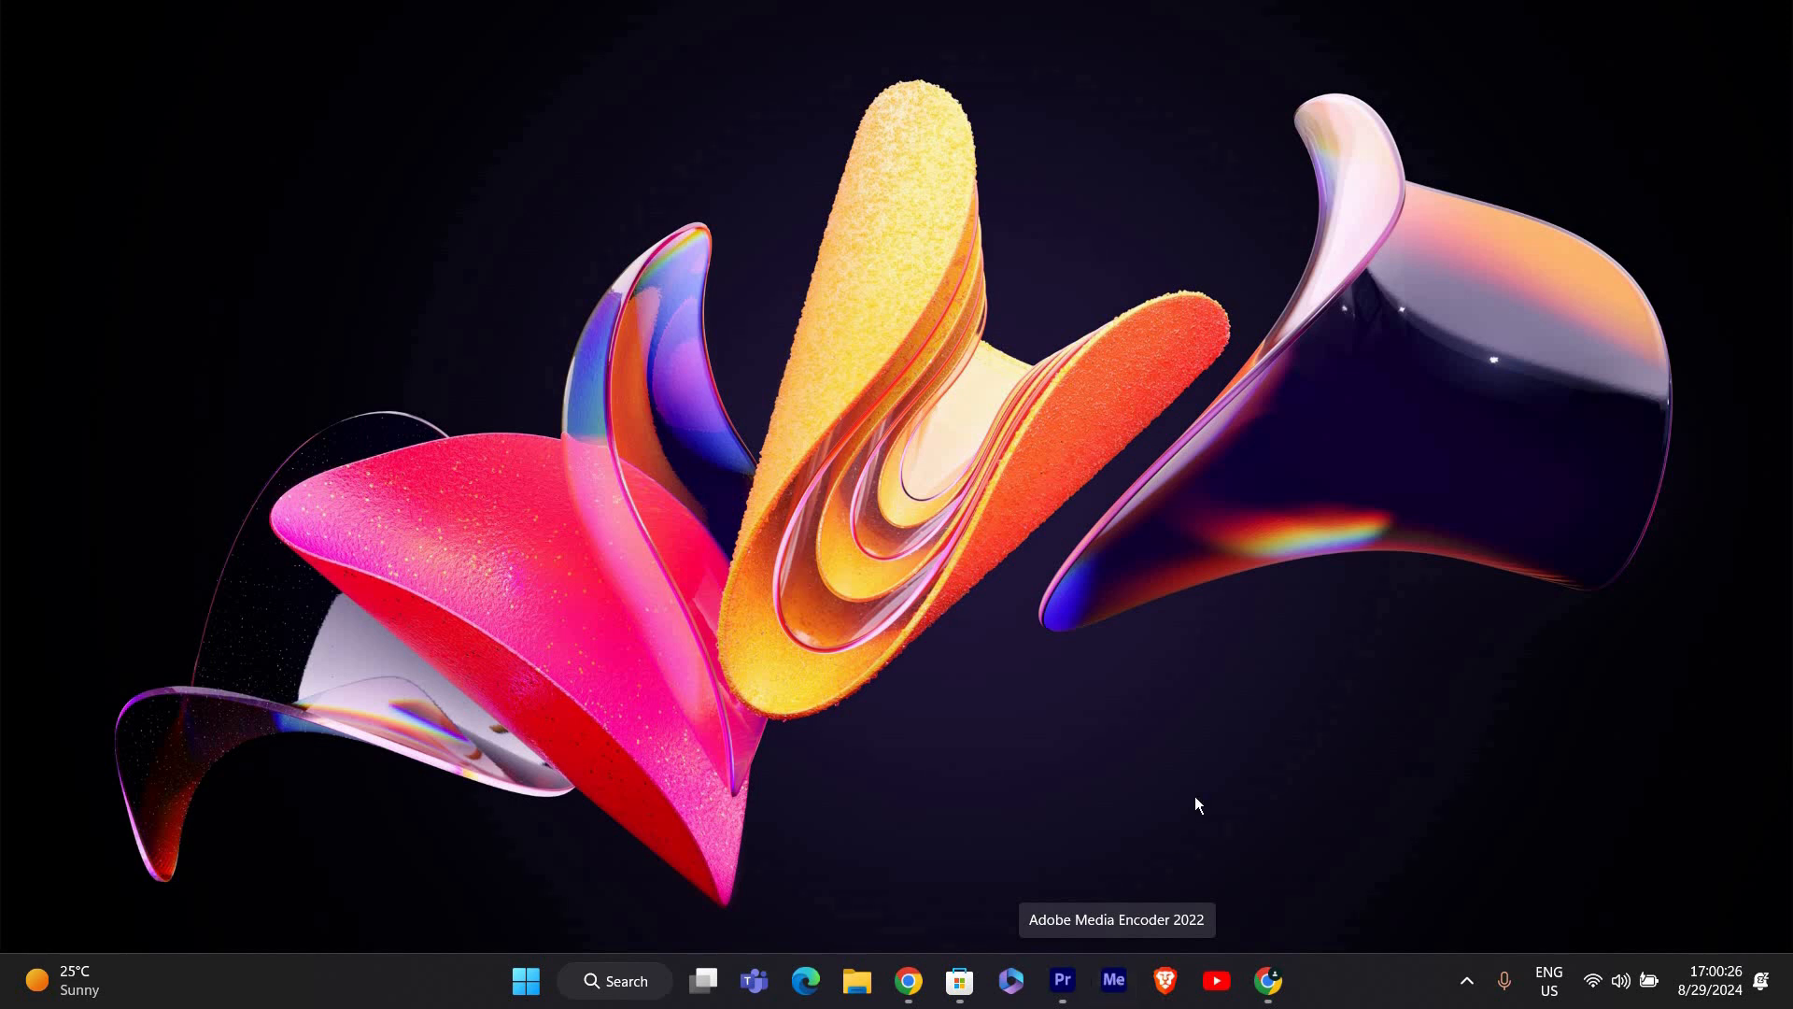
{"action": "mouse_move", "coordinate": [1192, 804]}
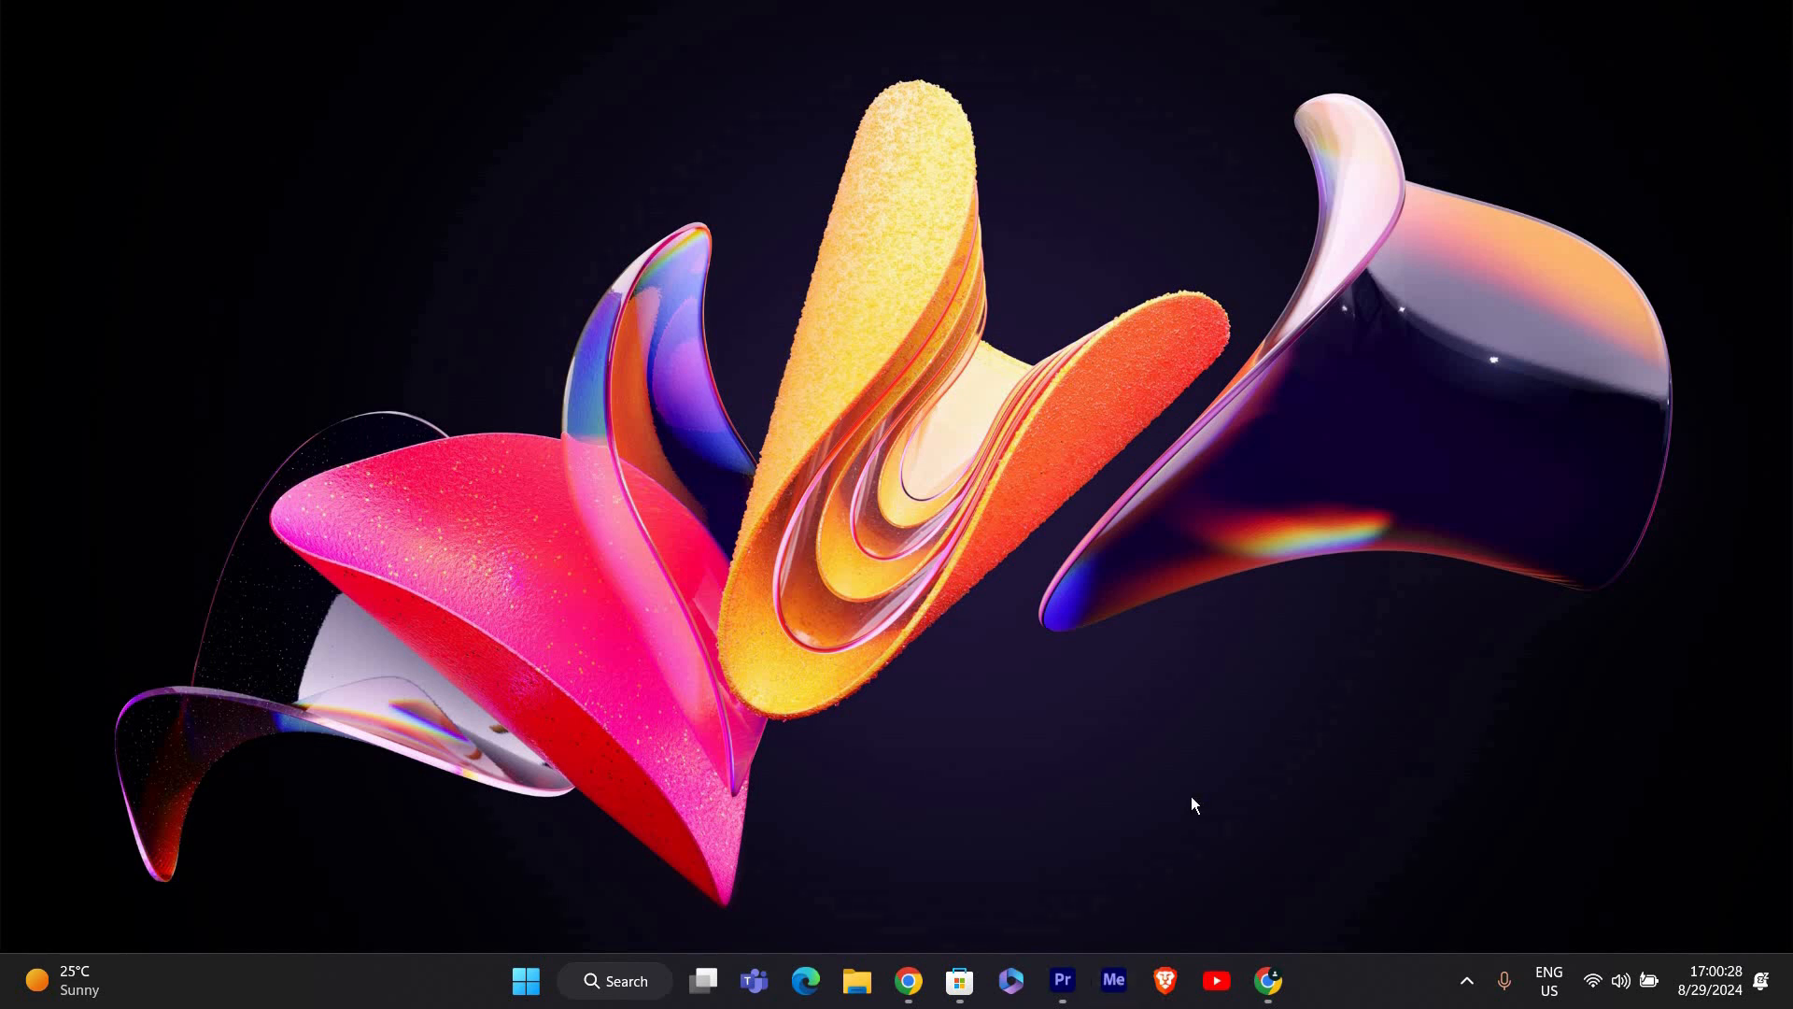